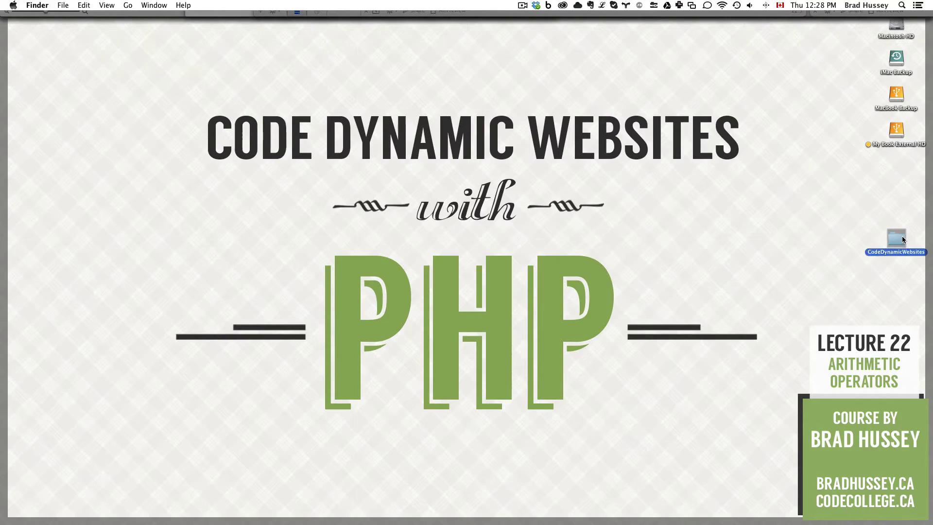
Step: Navigate into the CodeDynamicWebsites course folder and choose the 16_ArithmeticOperators lesson
double_click(895, 237)
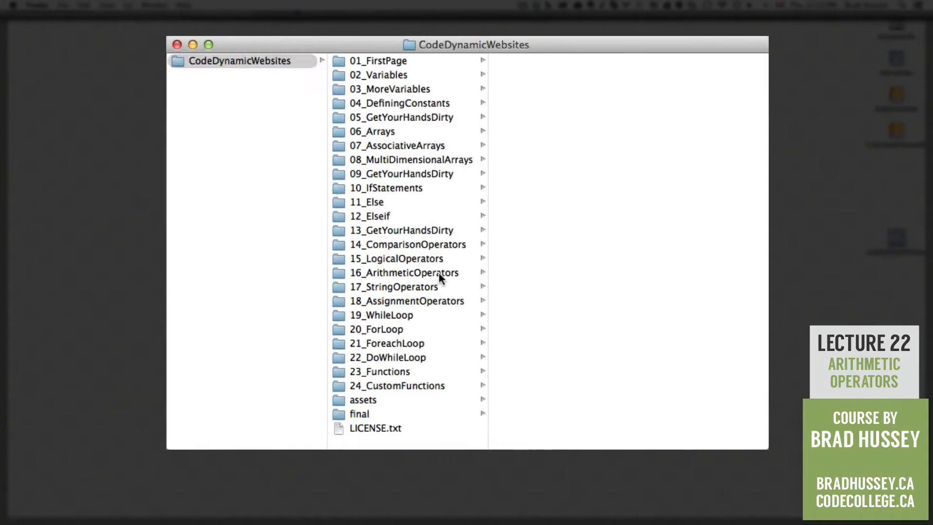
left_click(402, 272)
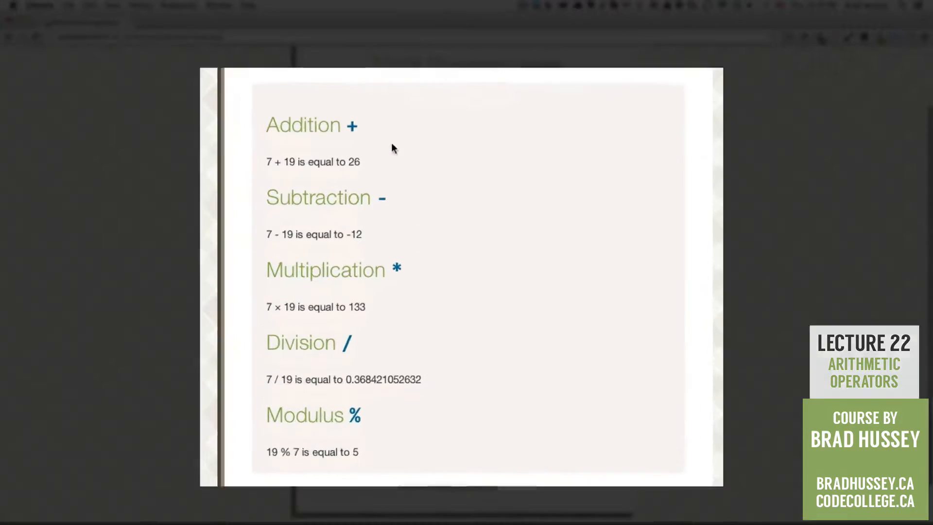
mouse_move(318, 435)
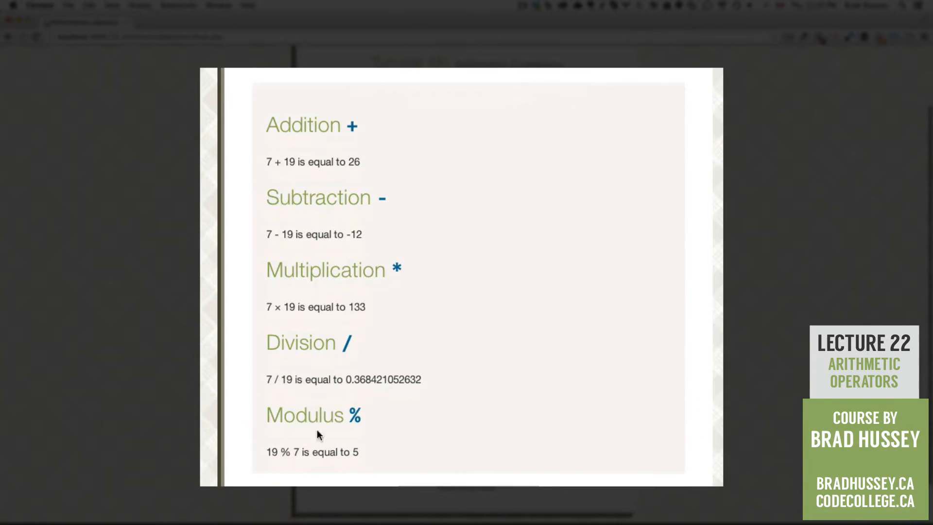
mouse_move(303, 125)
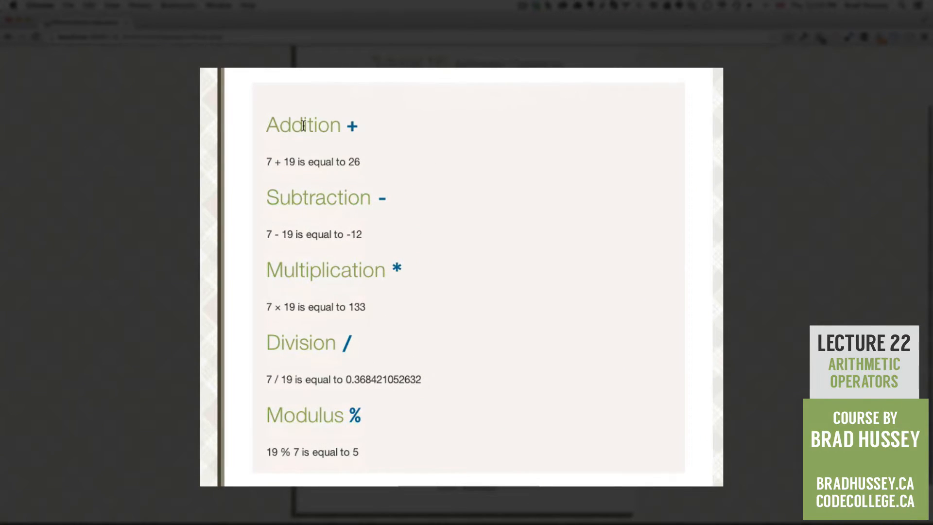
mouse_move(324, 274)
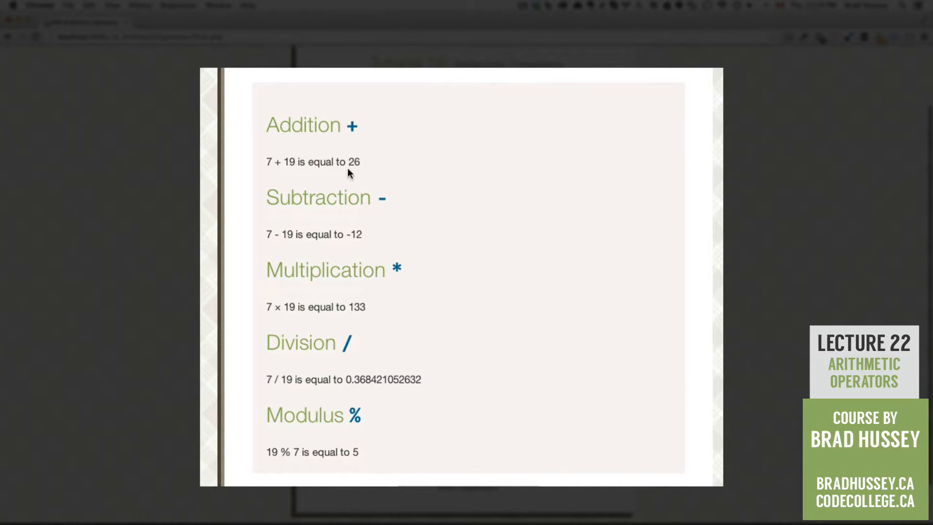
mouse_move(377, 178)
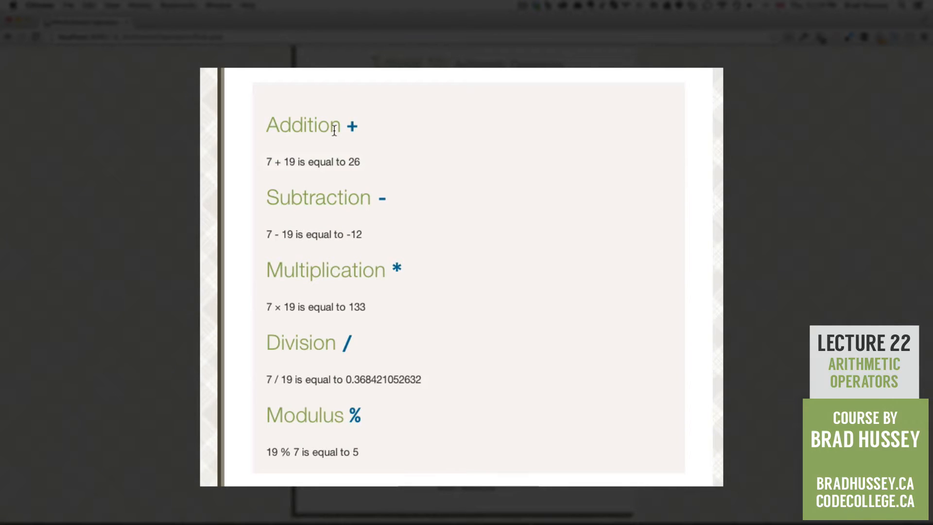
mouse_move(371, 173)
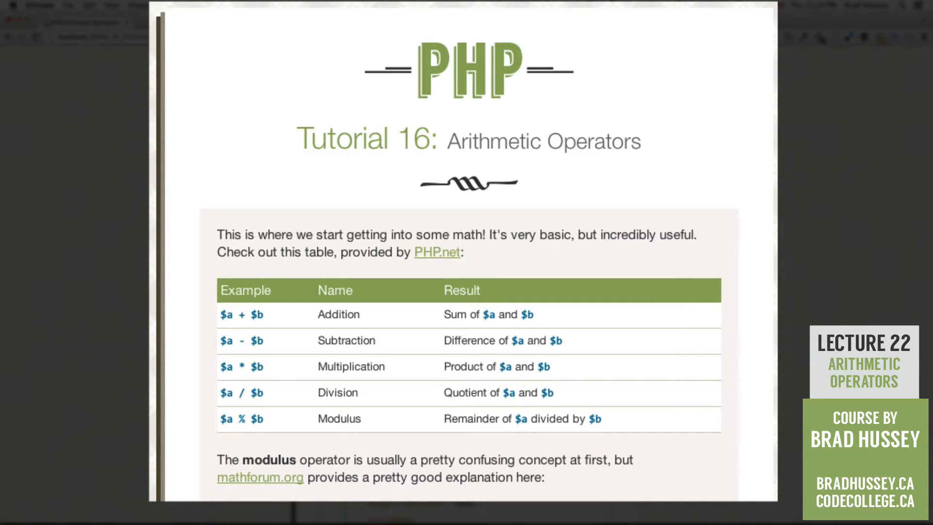
mouse_move(303, 301)
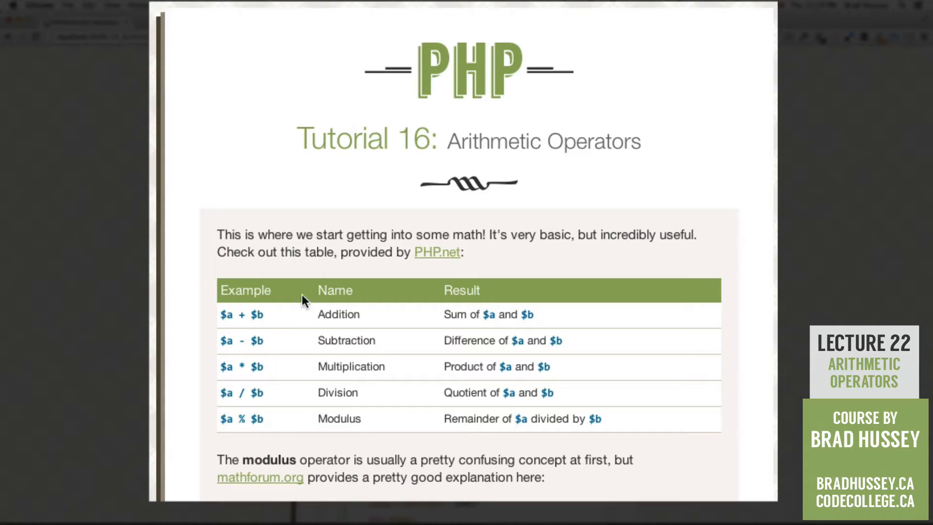
Step: Scroll down the Tutorial 16 page to review the operator table and the modulus note
scroll("down", 3)
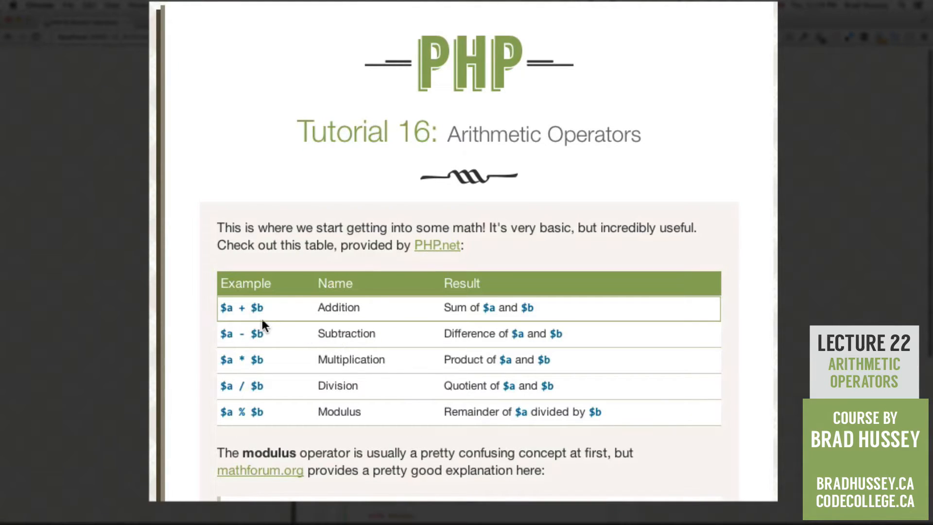
mouse_move(249, 312)
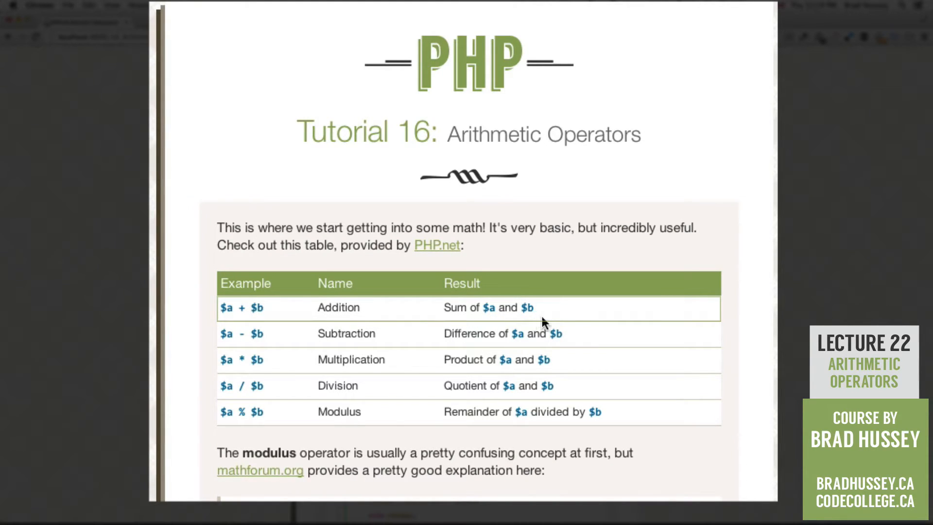
mouse_move(291, 319)
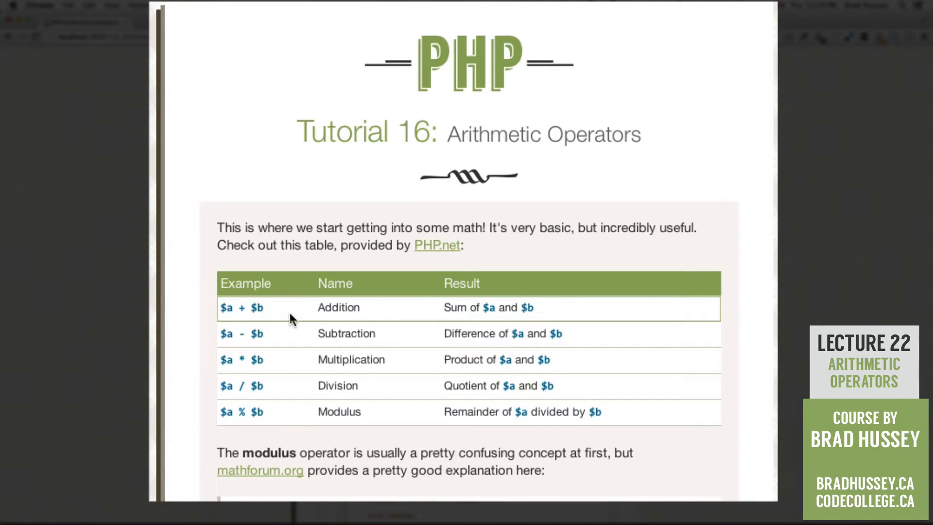
mouse_move(279, 323)
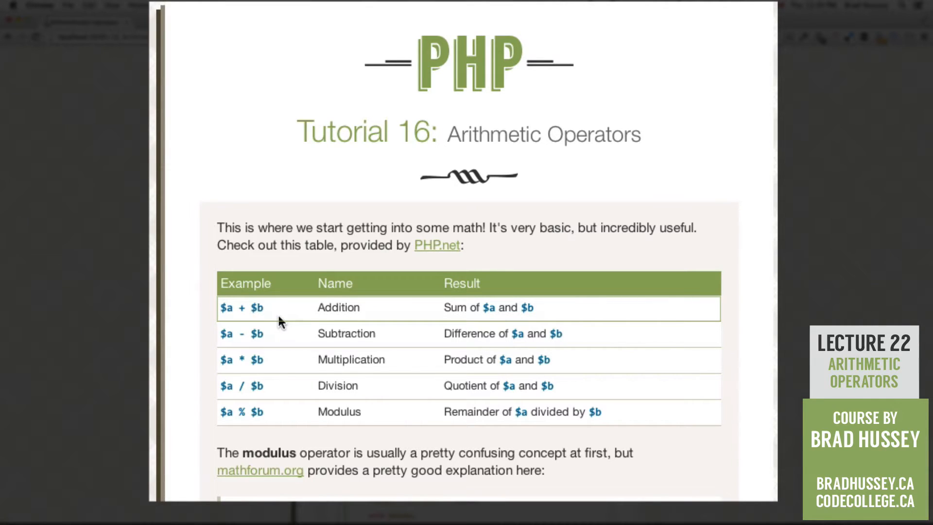
mouse_move(500, 318)
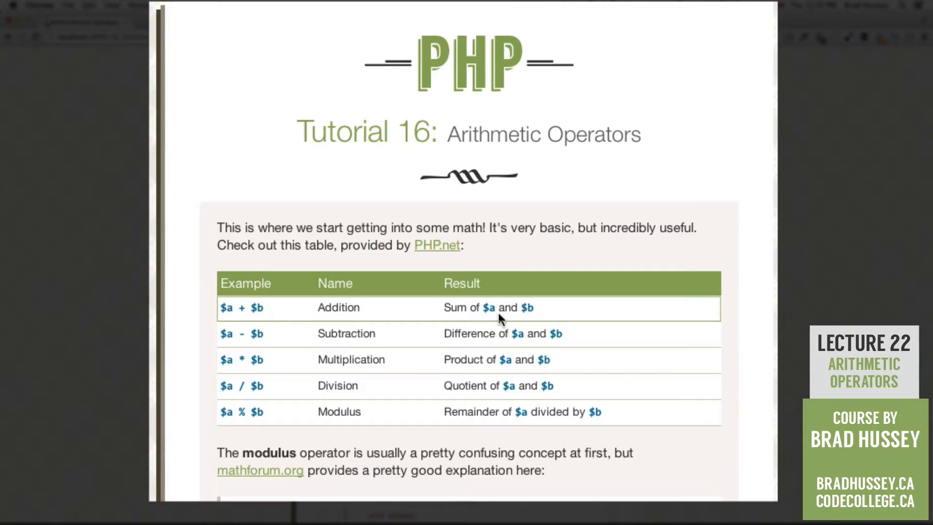
mouse_move(293, 345)
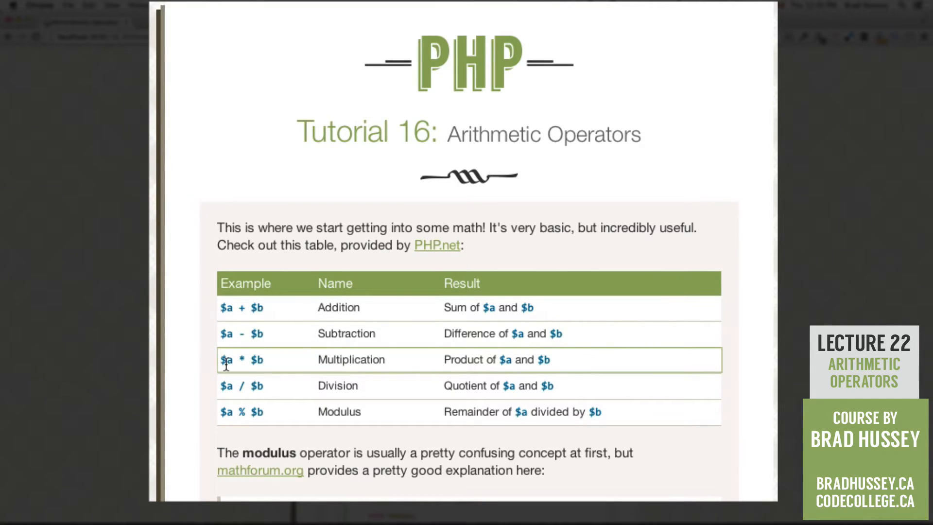
mouse_move(348, 389)
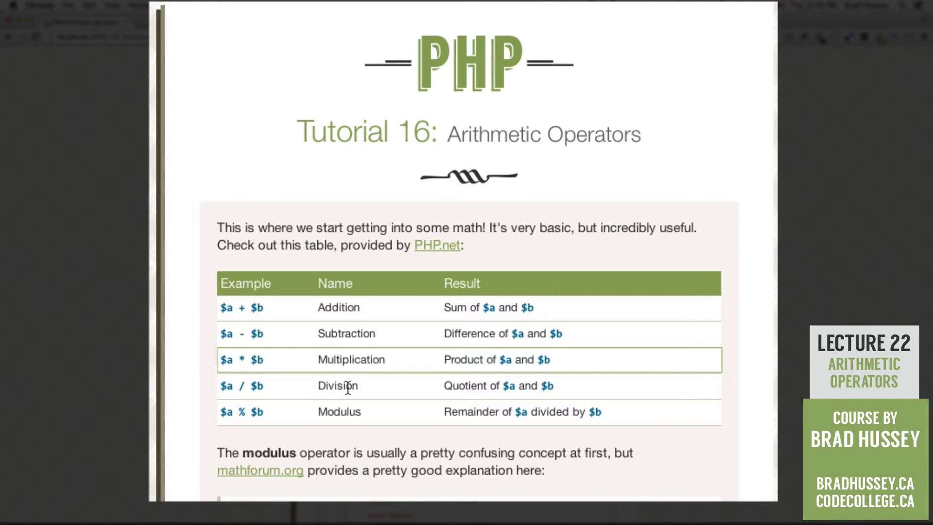
mouse_move(347, 388)
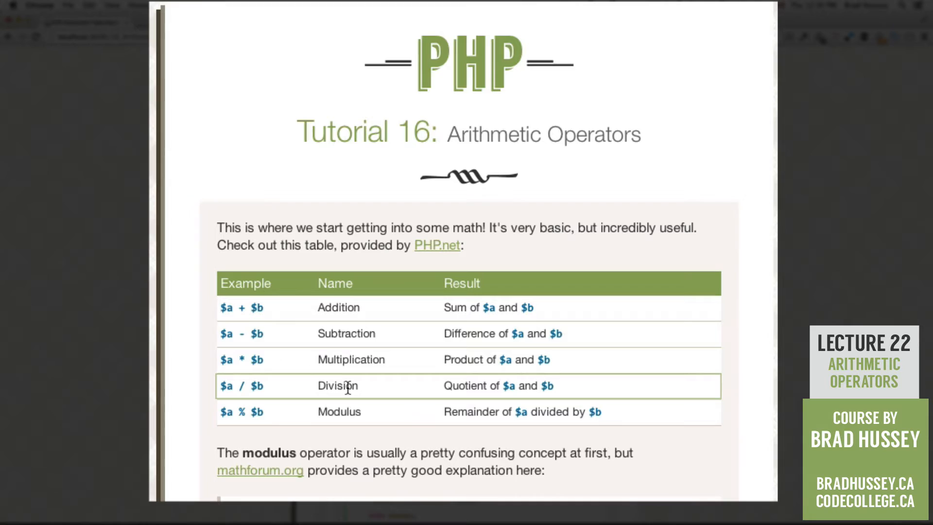
mouse_move(240, 403)
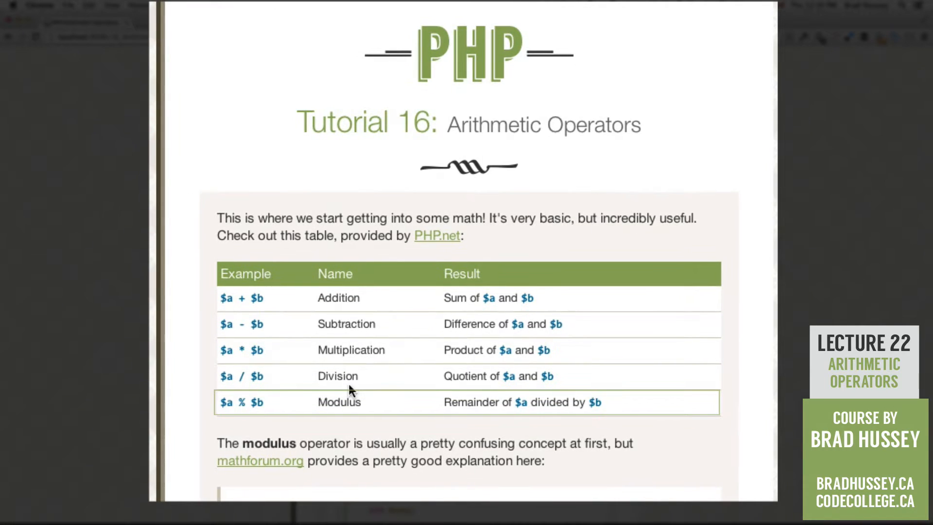
mouse_move(348, 427)
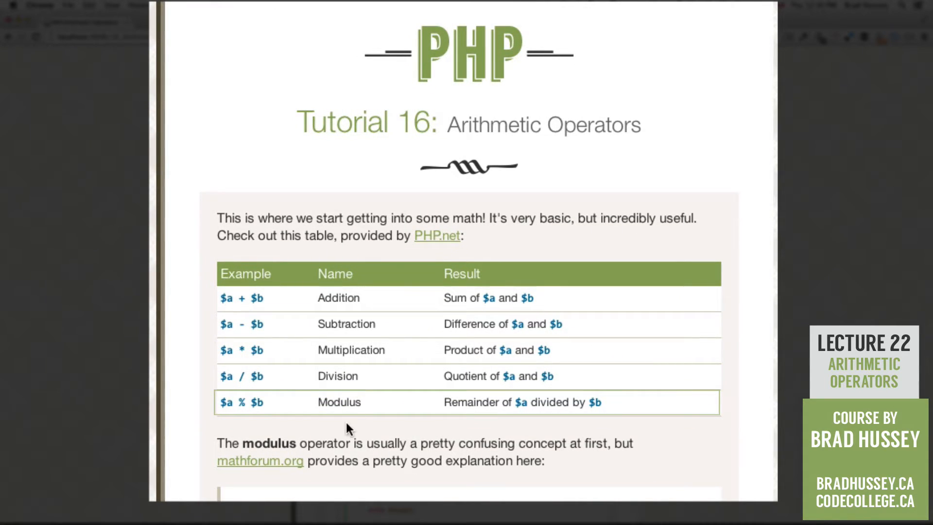
mouse_move(355, 415)
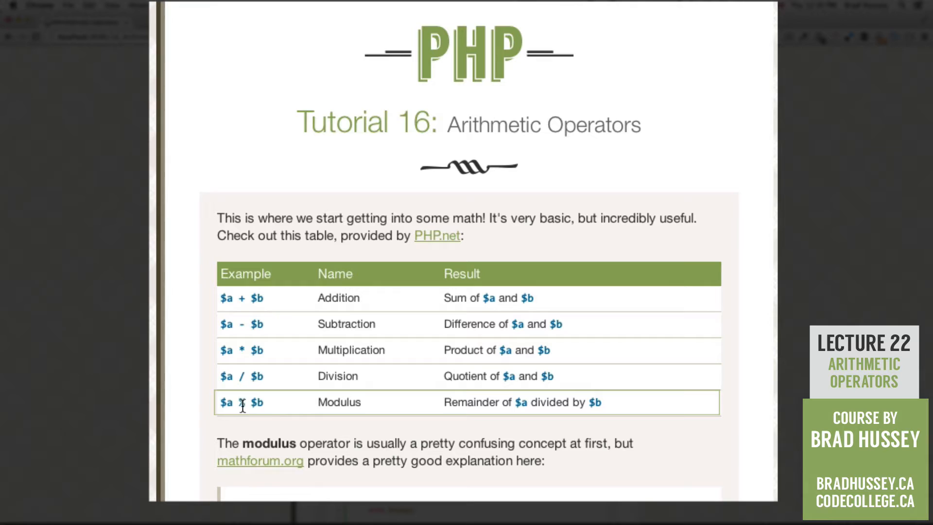
scroll("down", 3)
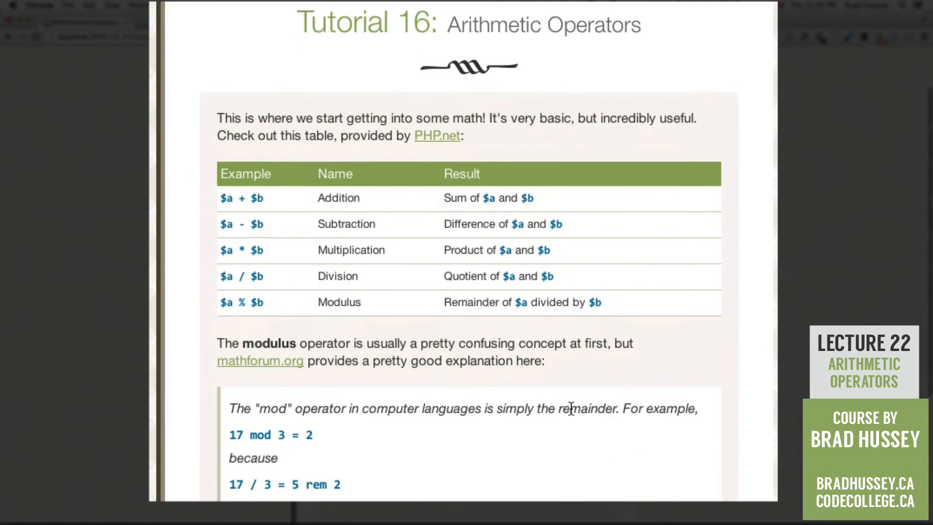
mouse_move(777, 420)
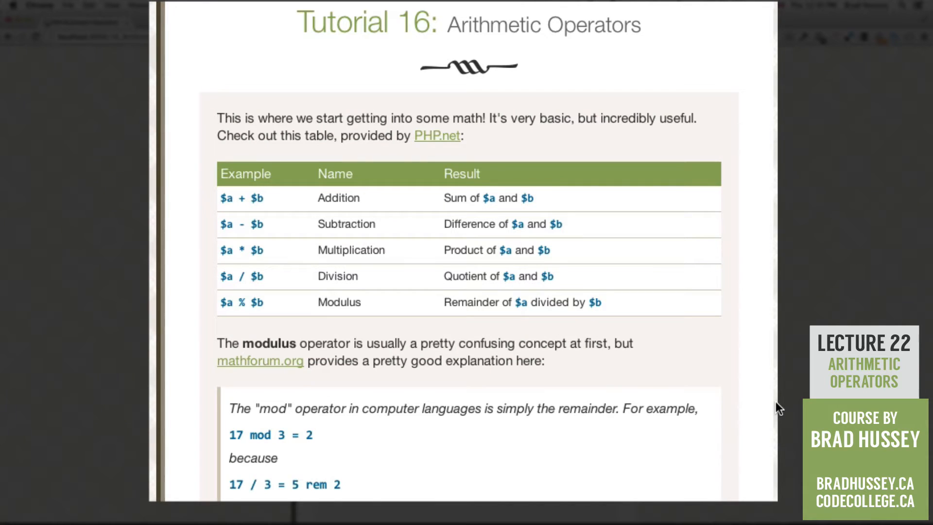
mouse_move(383, 381)
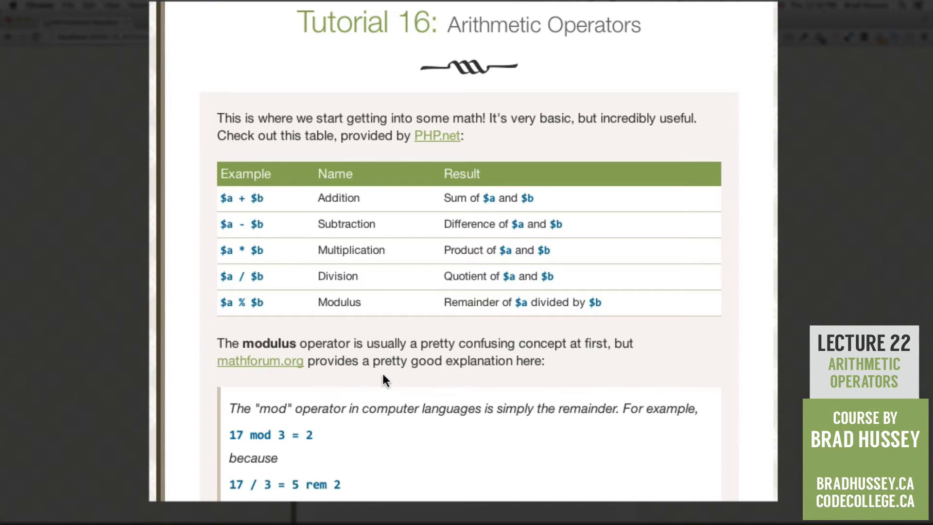
scroll("down", 3)
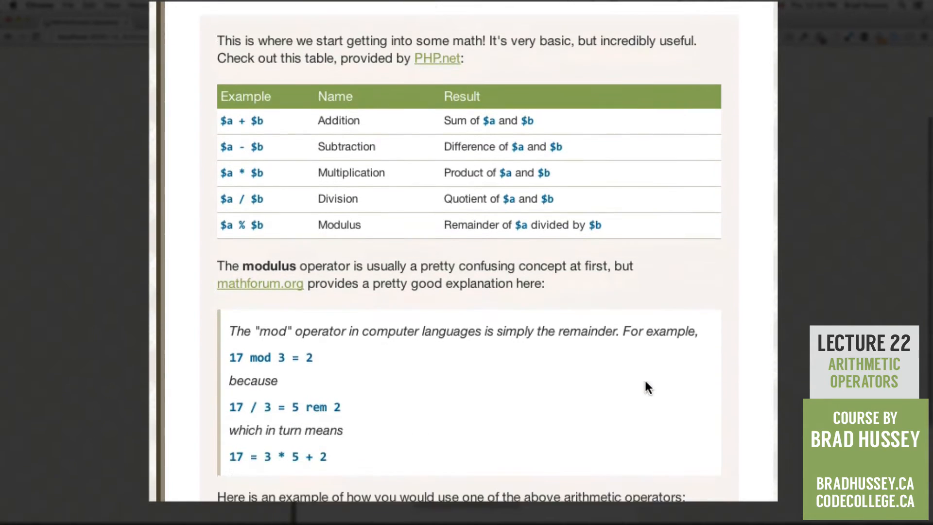
scroll("down", 3)
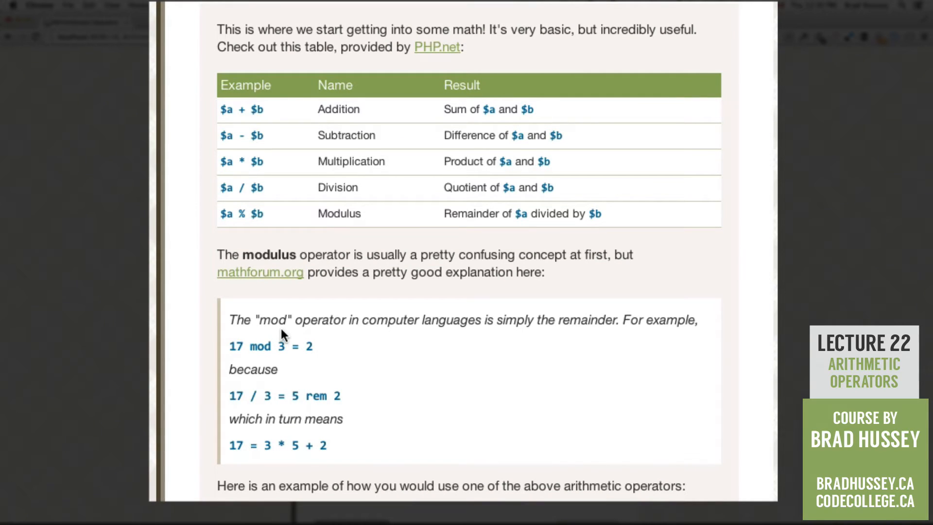
mouse_move(502, 342)
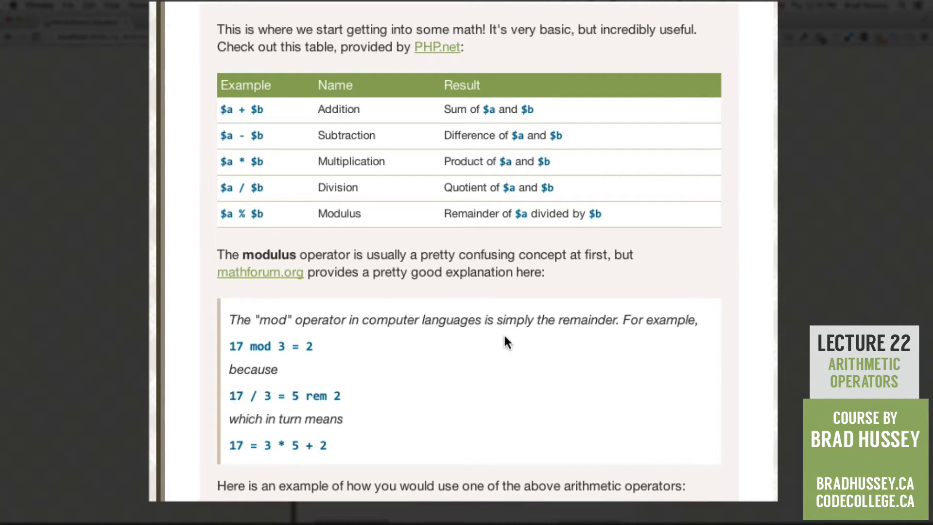
scroll("down", 3)
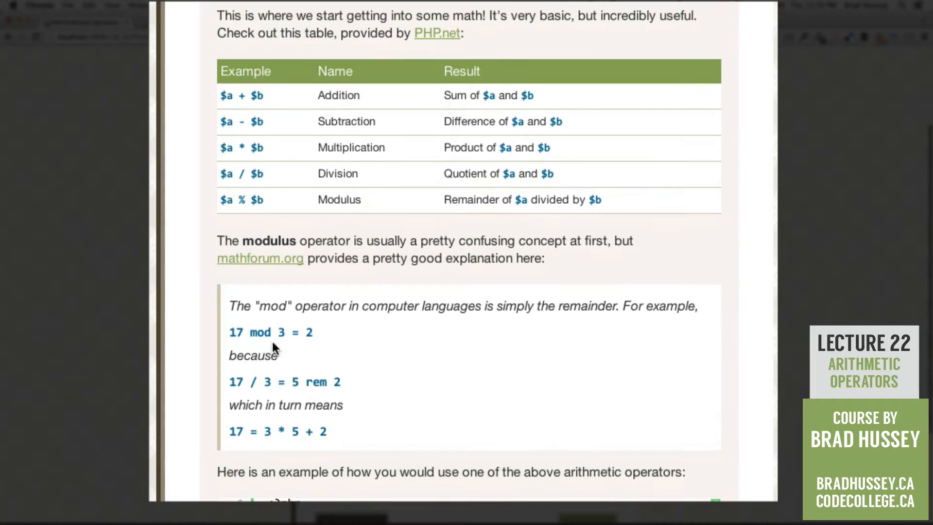
mouse_move(287, 358)
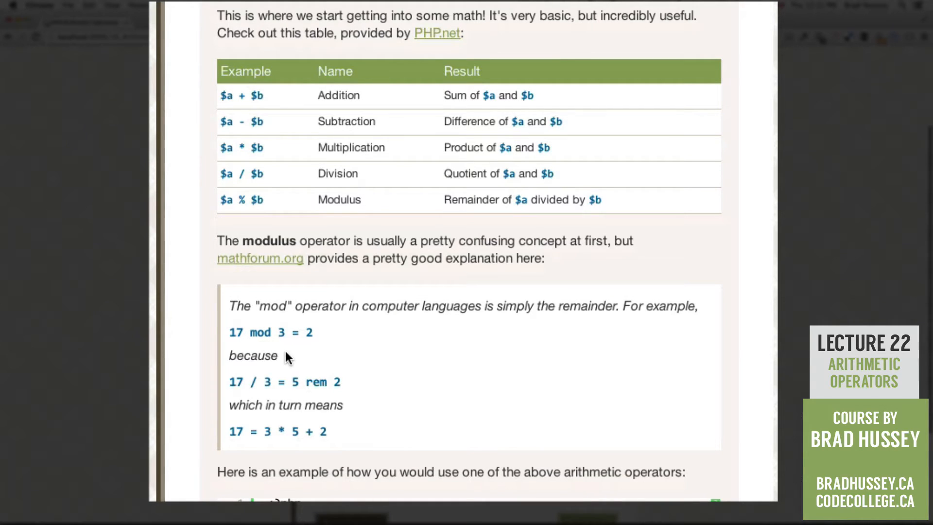
mouse_move(311, 348)
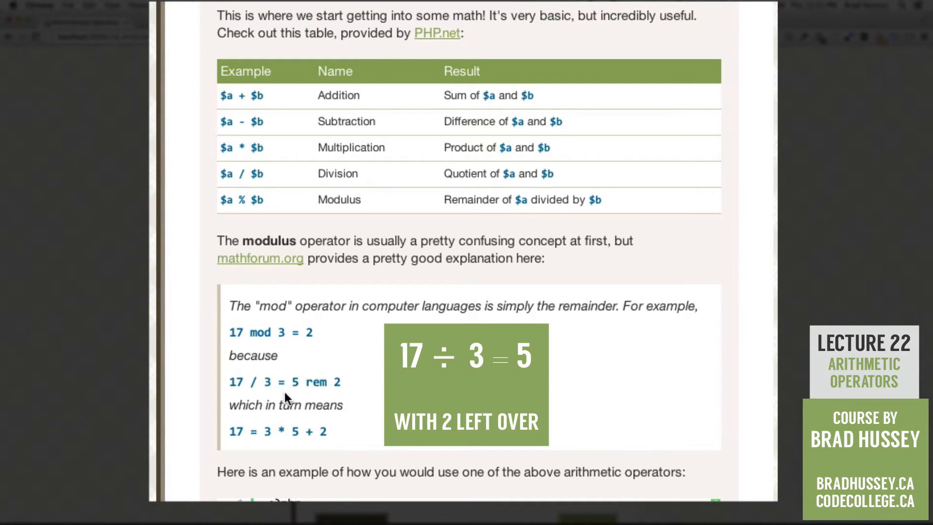
mouse_move(301, 408)
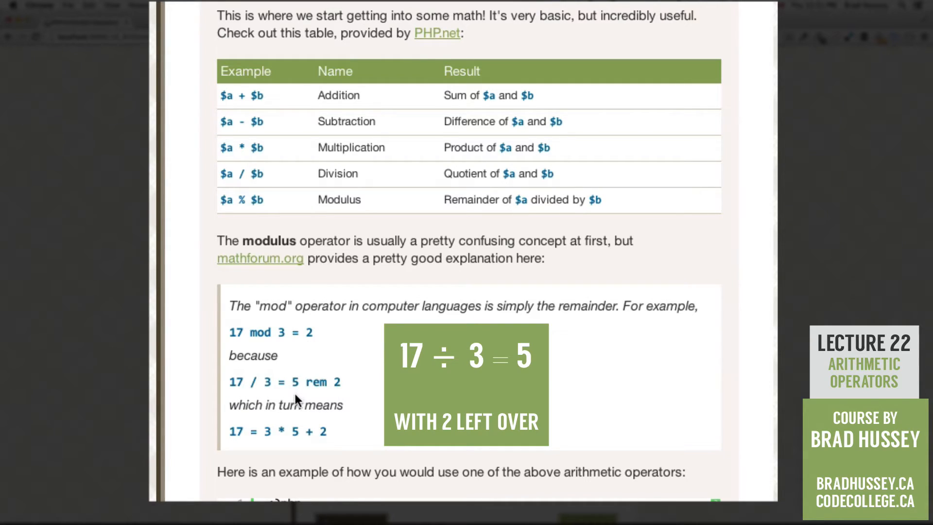
mouse_move(344, 414)
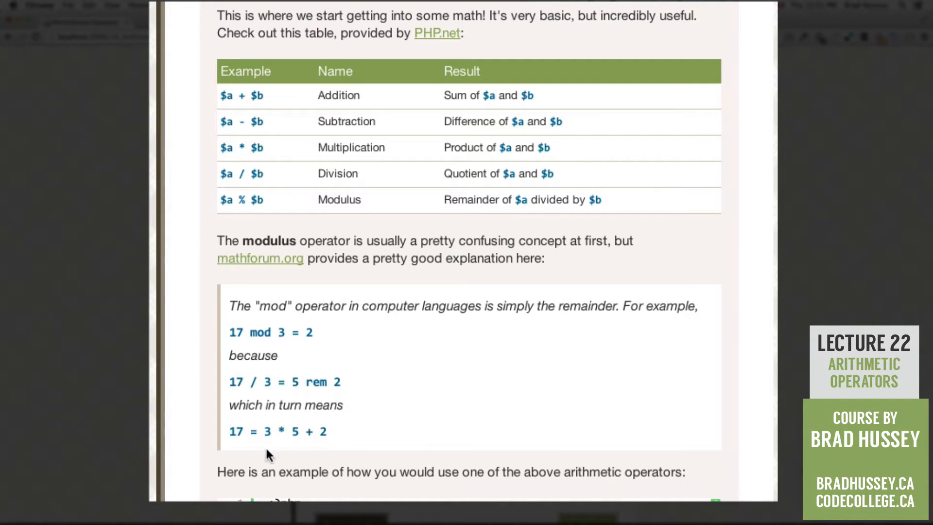
mouse_move(255, 441)
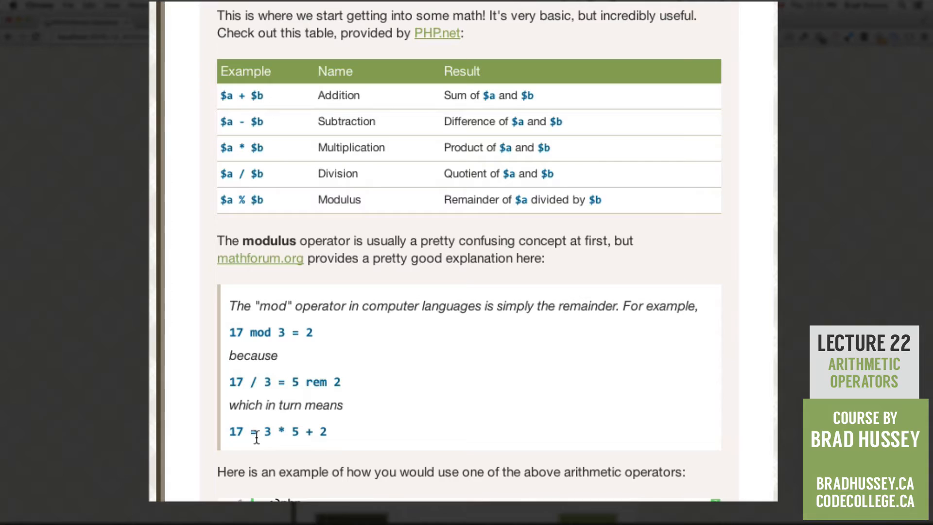
mouse_move(289, 441)
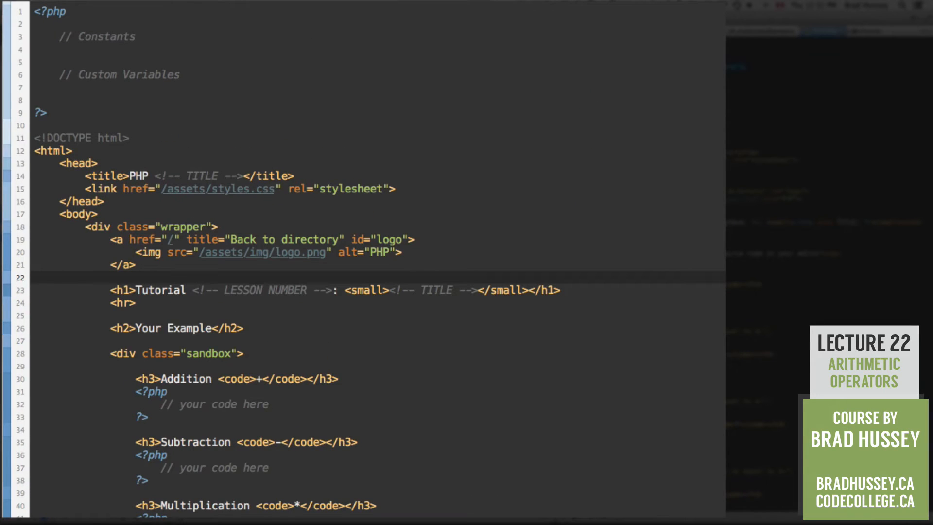
Step: Define the TITLE constant as "Arithmetic Operators" and set $myName to "Brad Hussey"
type("define(\"TITLE\", \"Arithmetic Operators\");")
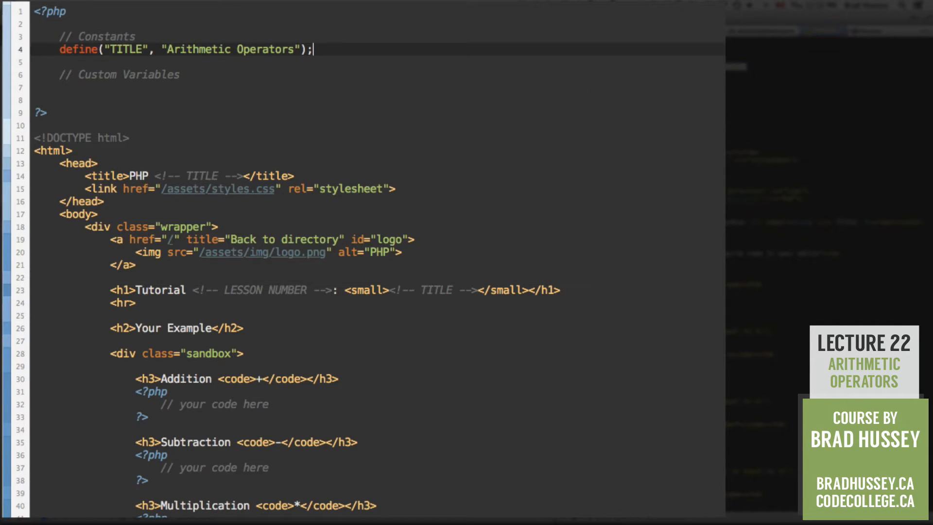
mouse_move(672, 101)
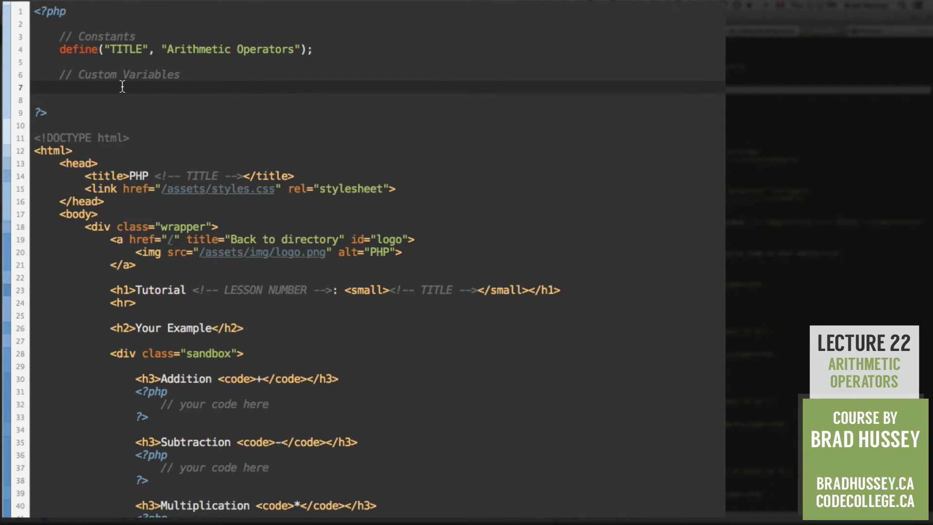
type("$myName = \"Brad Hussey\";")
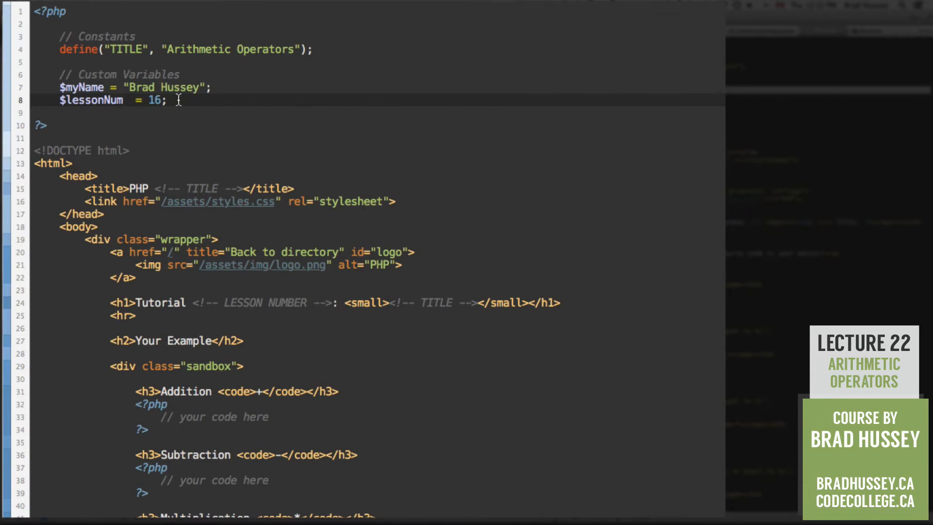
Step: Replace the TITLE and LESSON NUMBER placeholder comments with PHP echo tags
left_click_drag(153, 189, 241, 189)
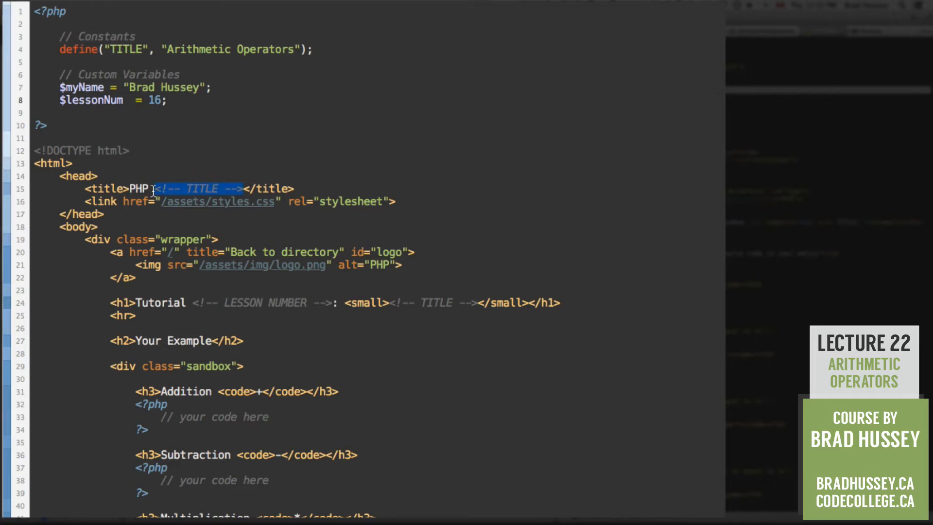
type("<?php echo")
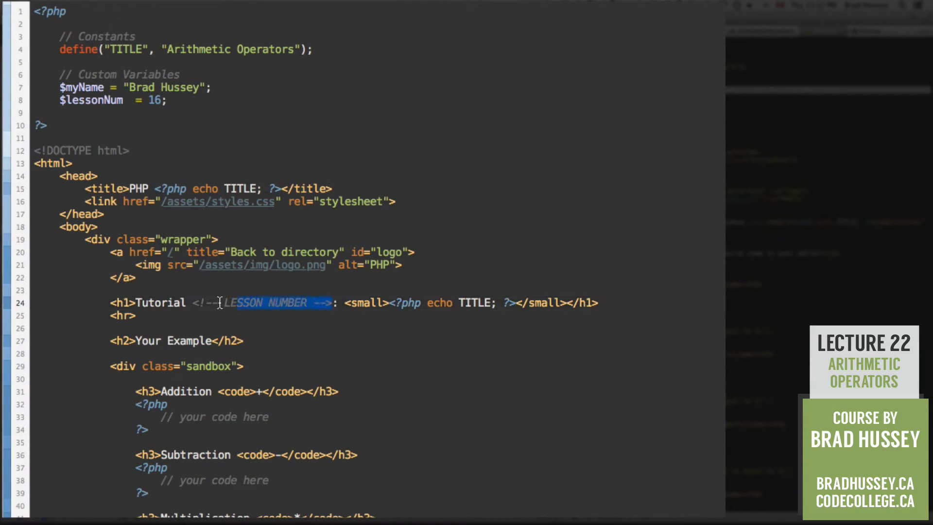
key("Delete")
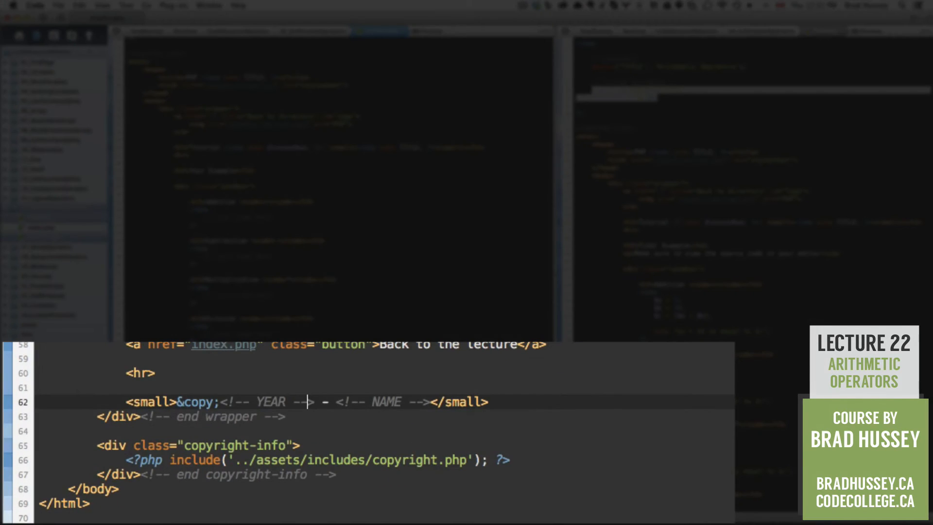
Step: Echo date('Y') for the footer year and the $myName variable for the name
type("<?")
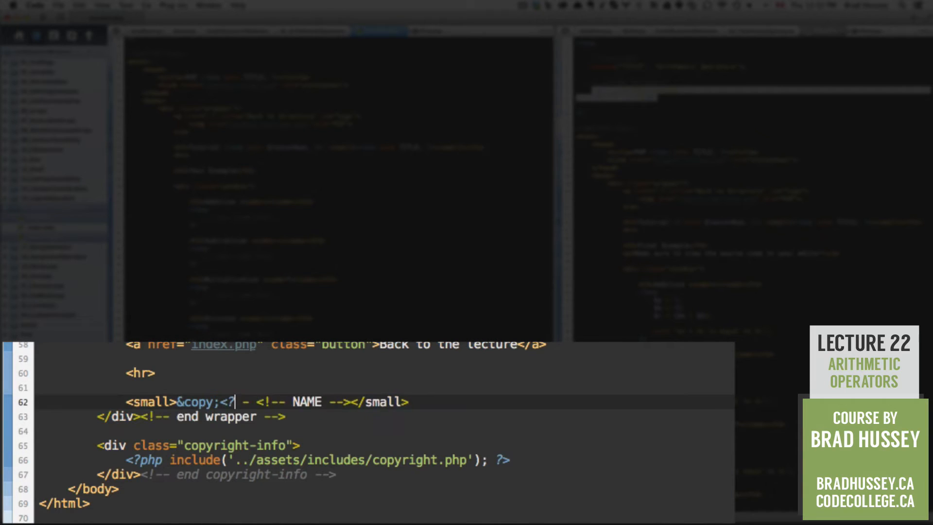
type("php echo")
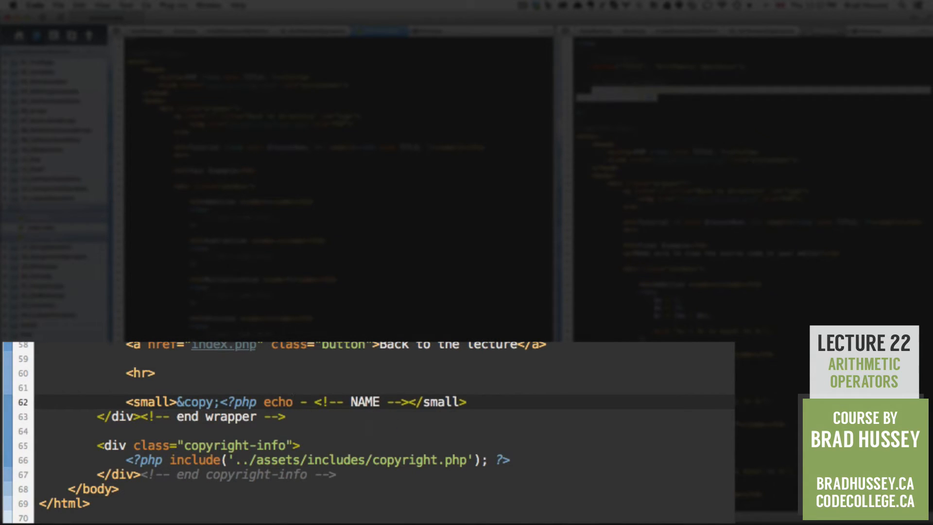
type("date('Y'")
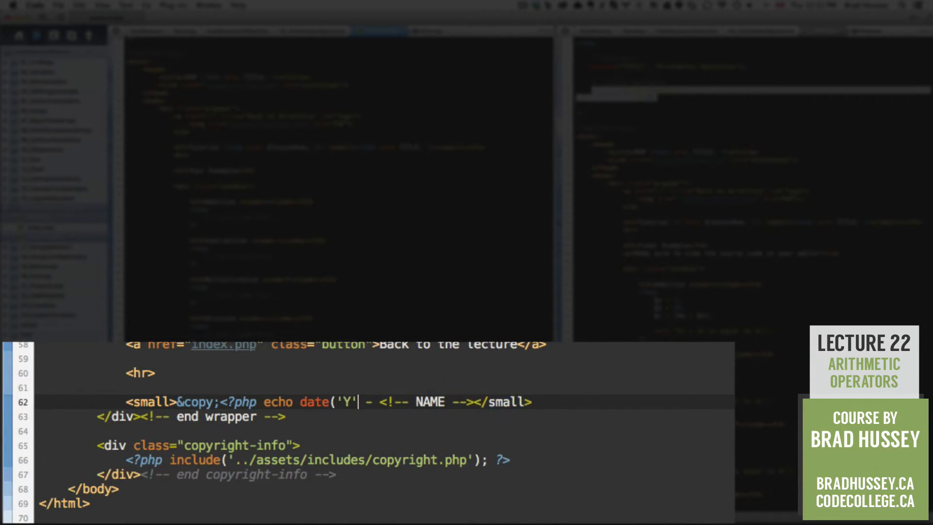
type("'); ?>")
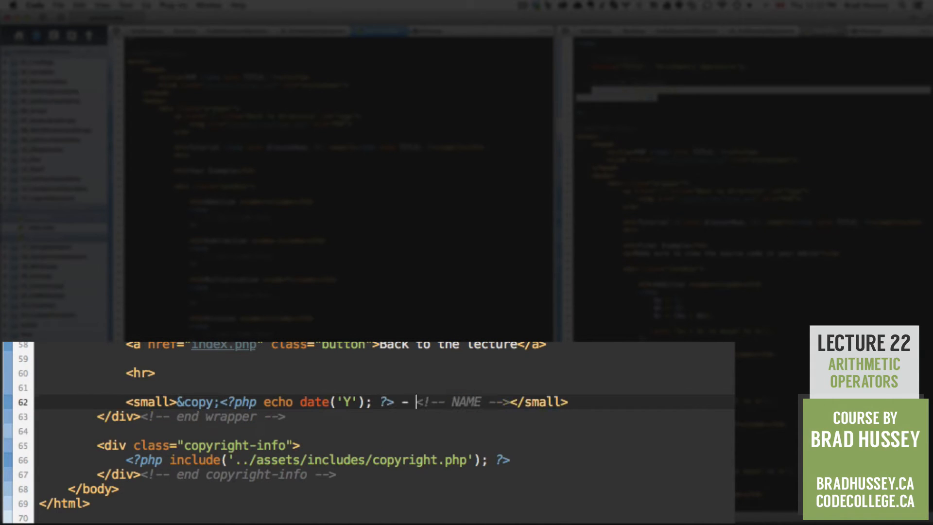
type("<?php")
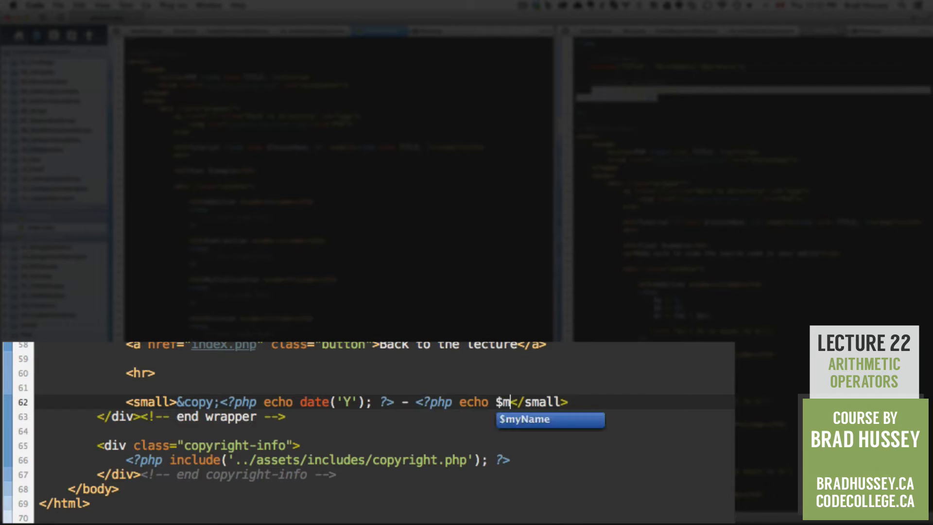
key("Tab")
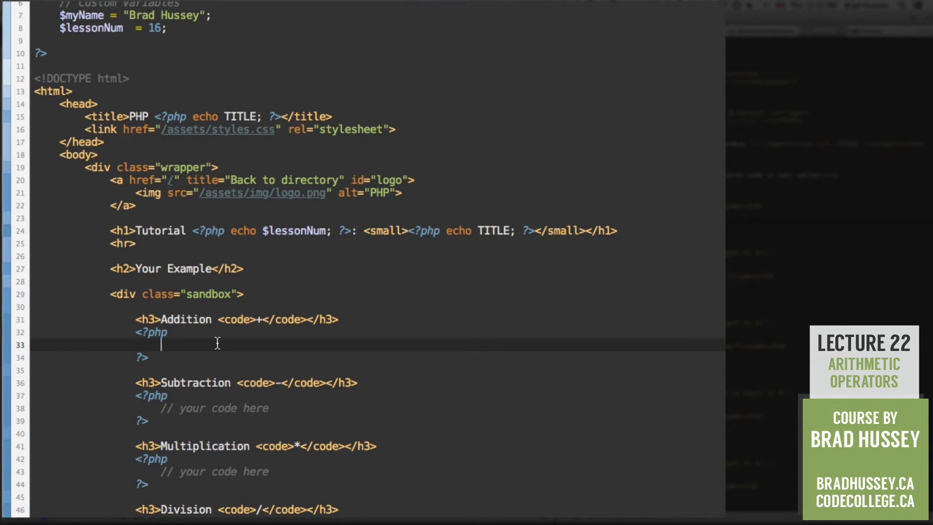
Step: Write $a = 7; $b = 19; $c = ($a + $b); in the Addition block
type("$")
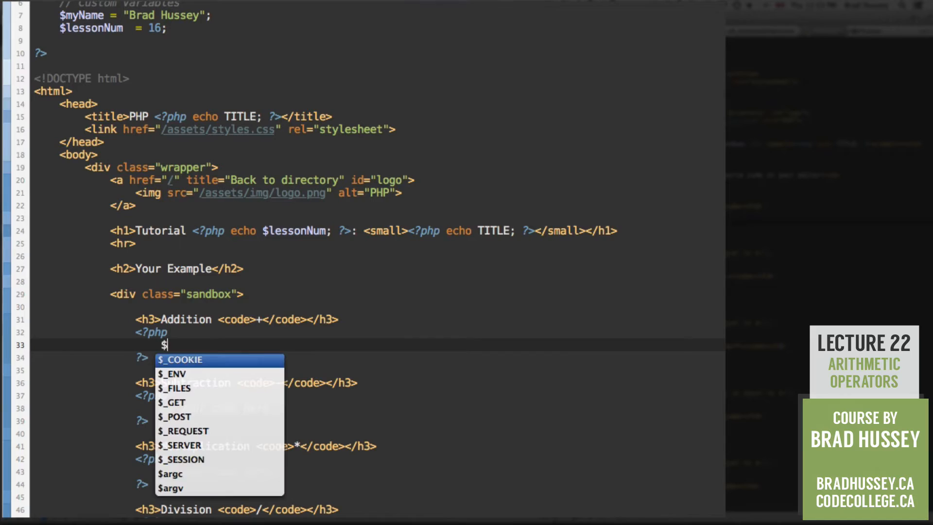
type("a =")
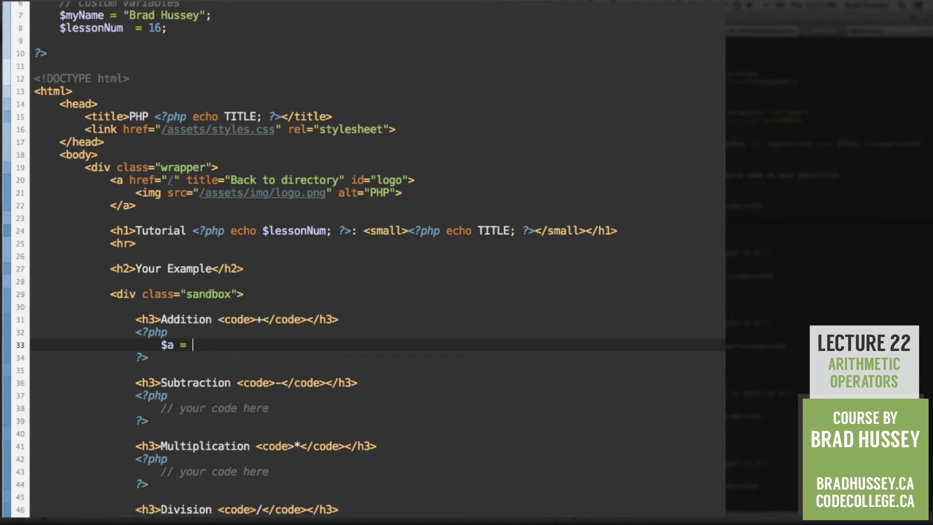
type("7")
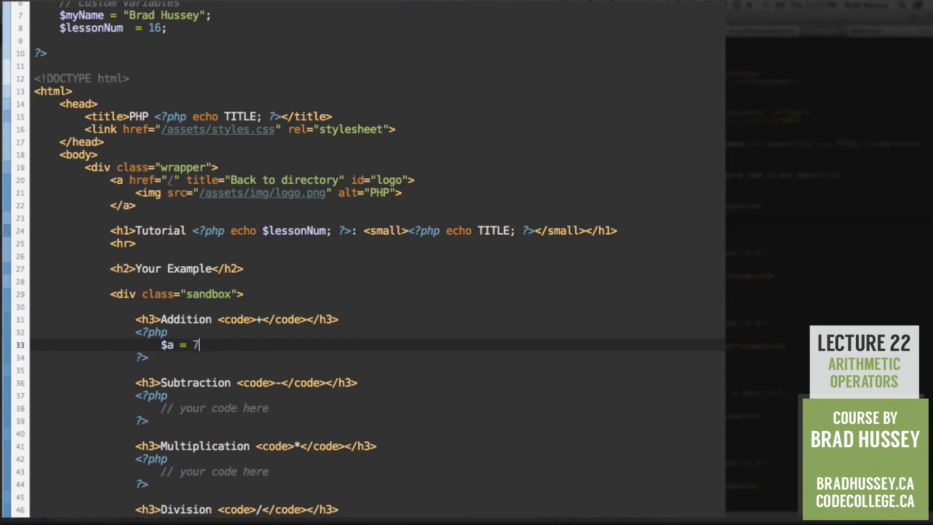
type(";")
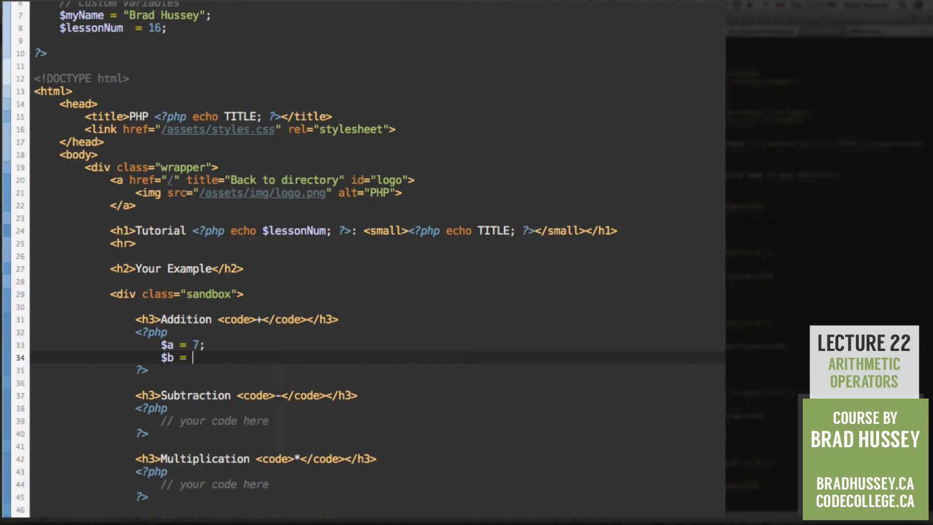
type("1")
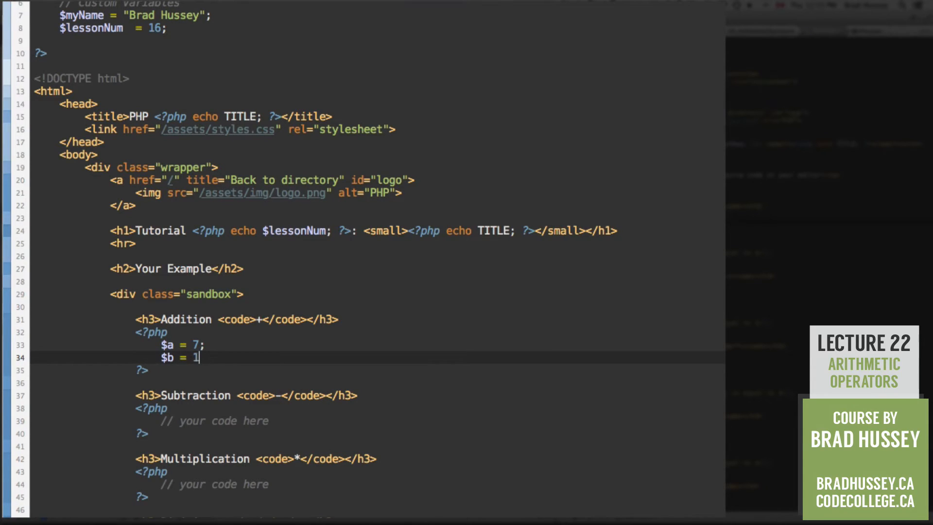
type("9;")
type("$c =")
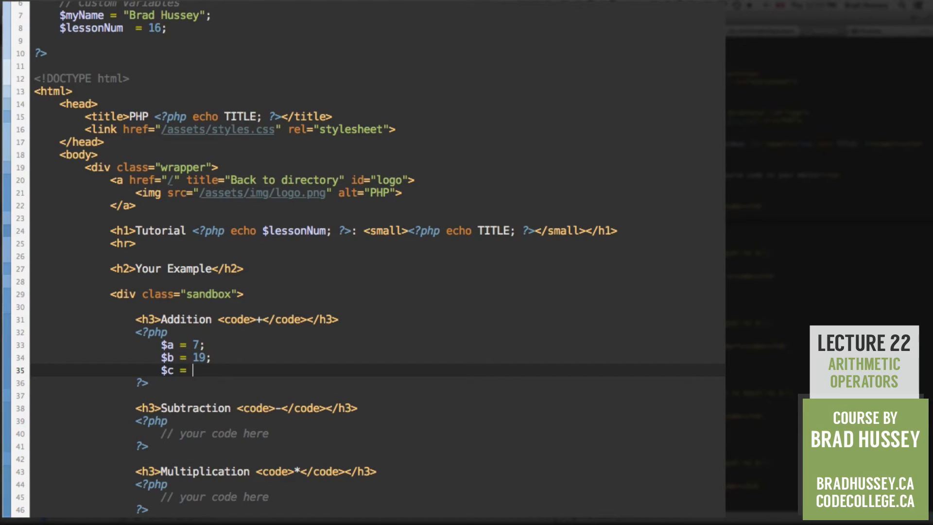
type("()")
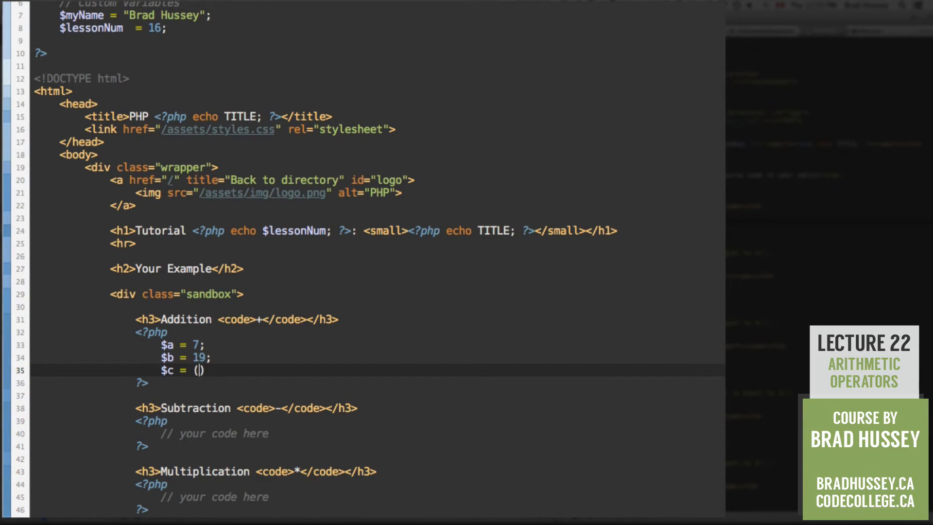
type("$ +")
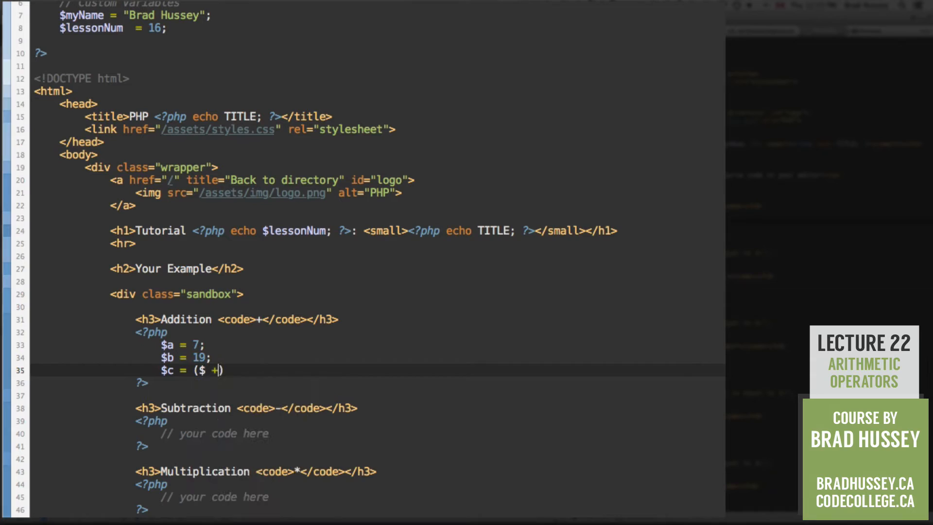
type("a")
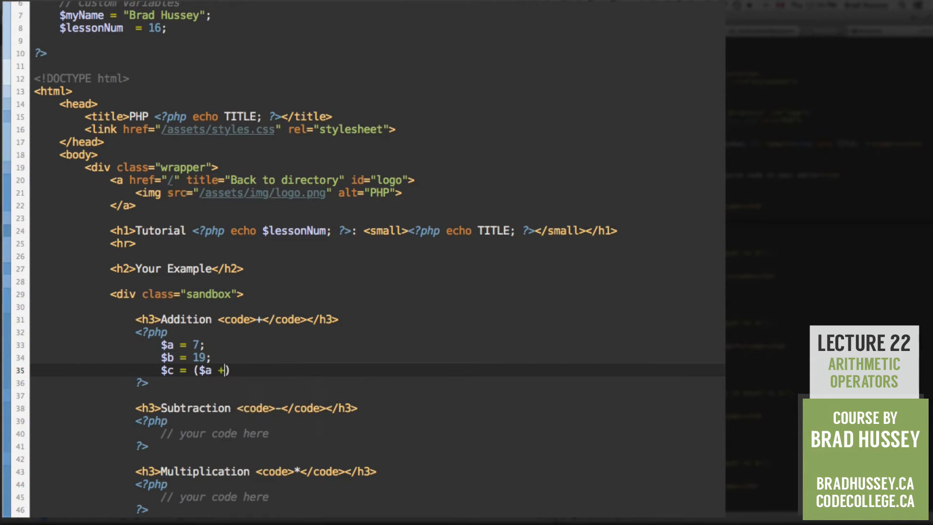
type("$b")
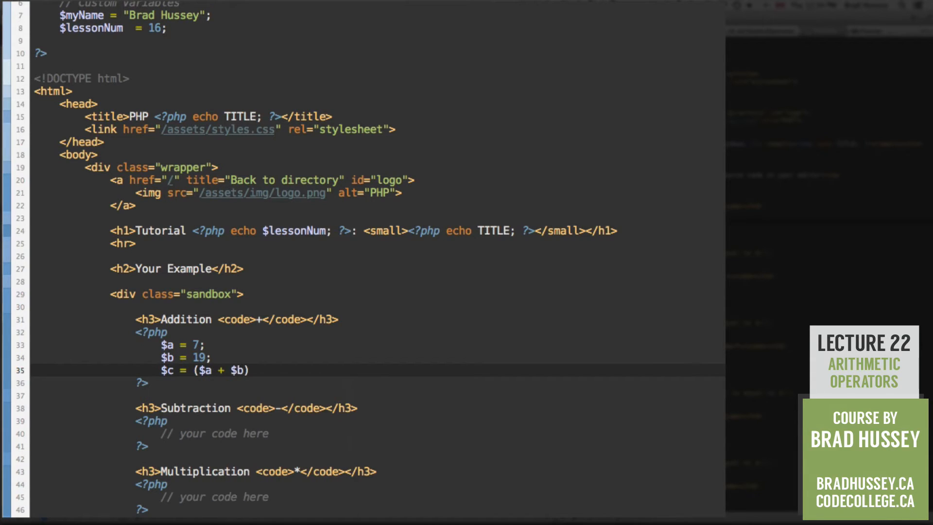
type(";")
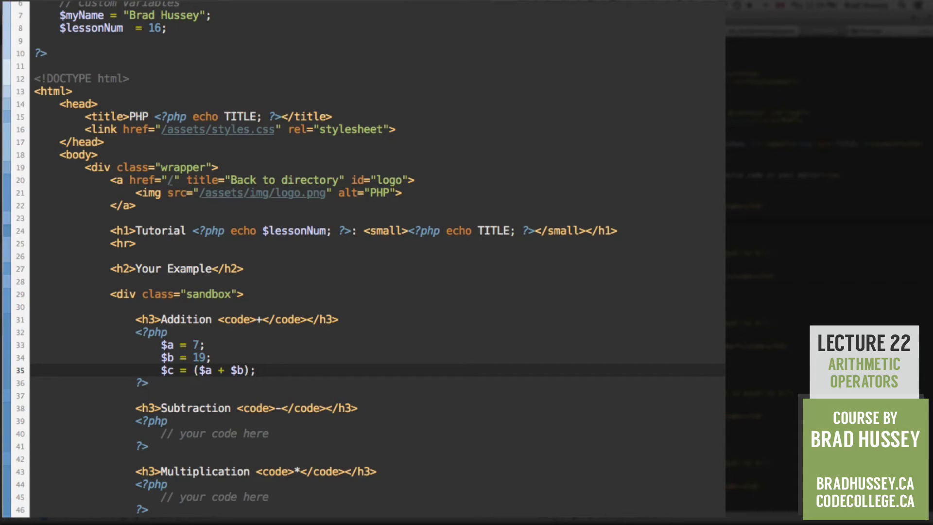
Step: Add echo "$a + $b is equal to $c" to output the addition result
left_click(180, 369)
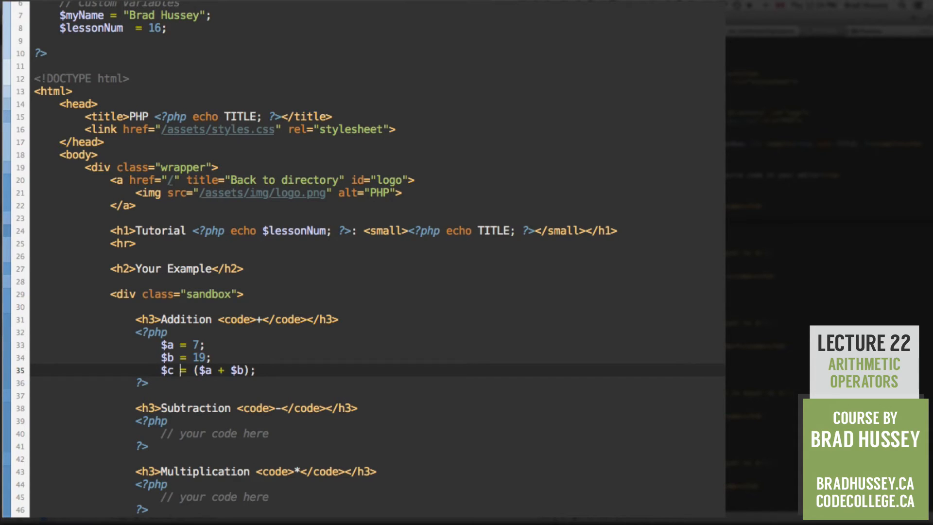
left_click_drag(190, 370, 248, 371)
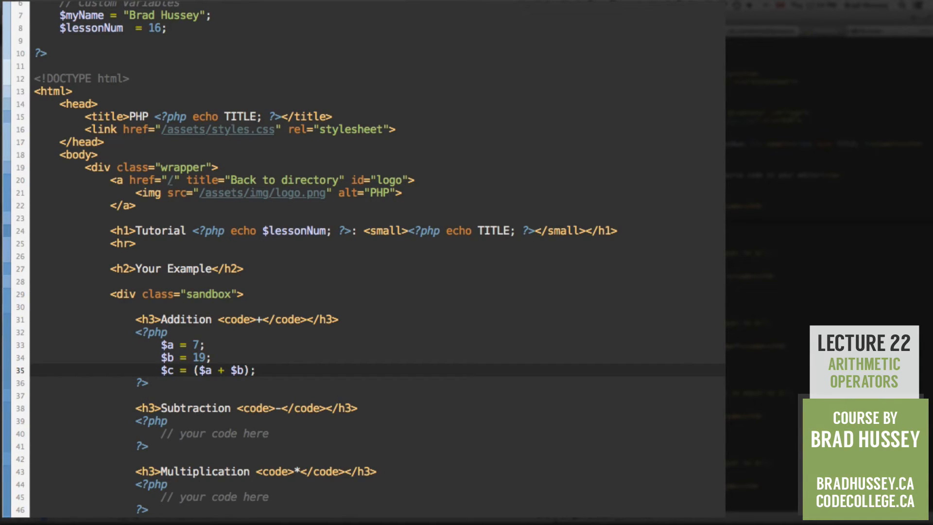
type("echo")
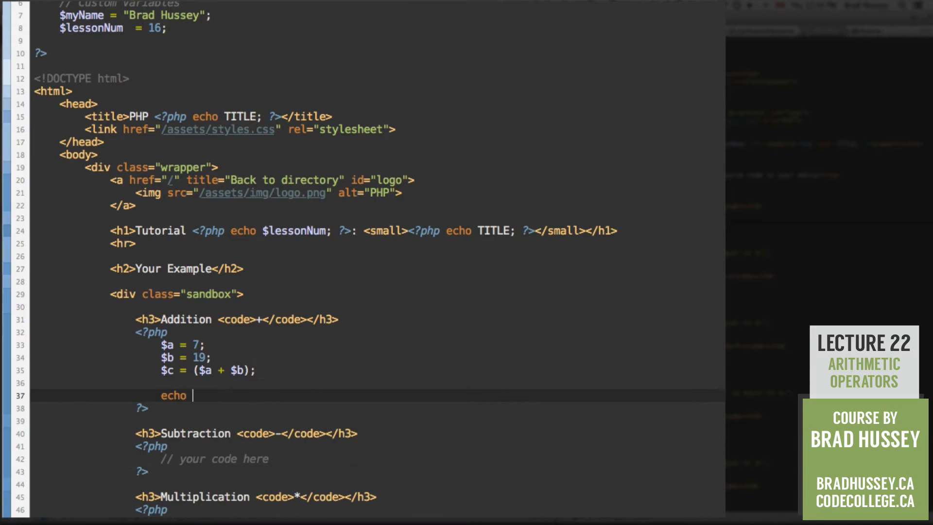
type("\"$\"")
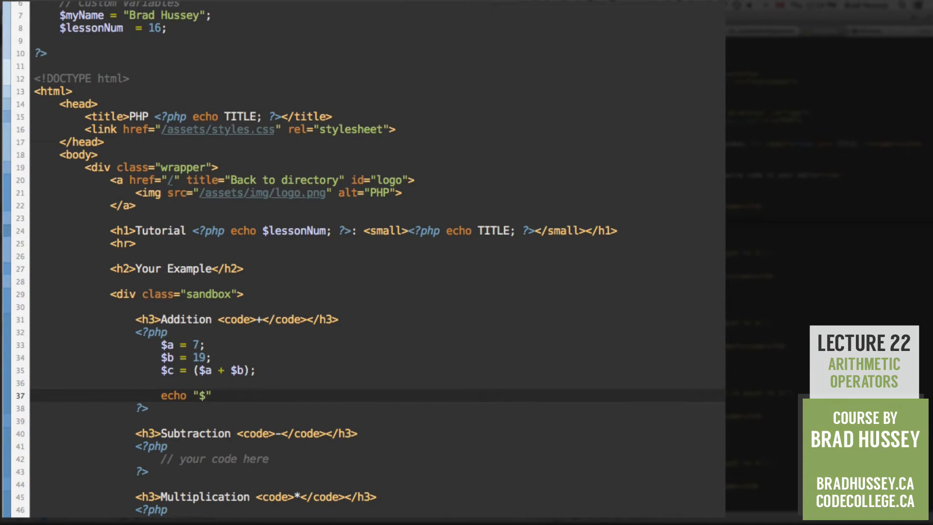
type("a + $b is equal to $")
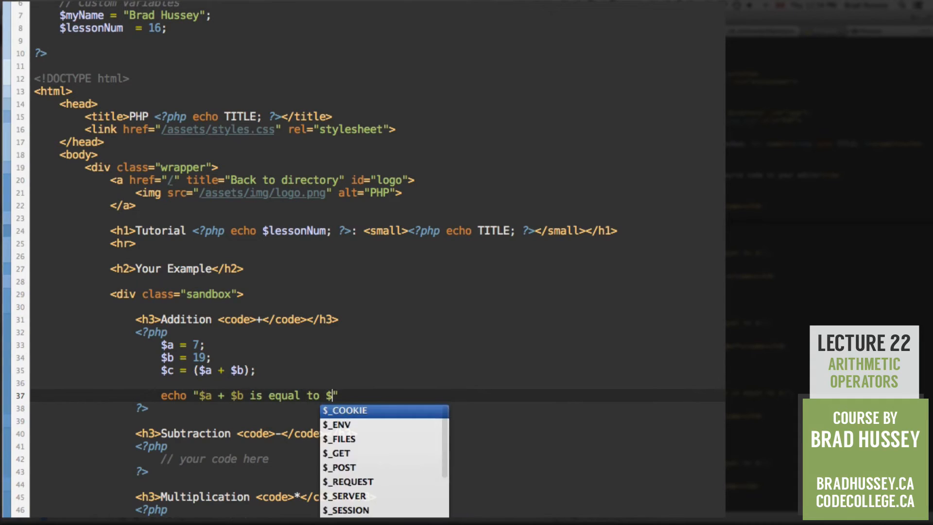
type("c\"\"")
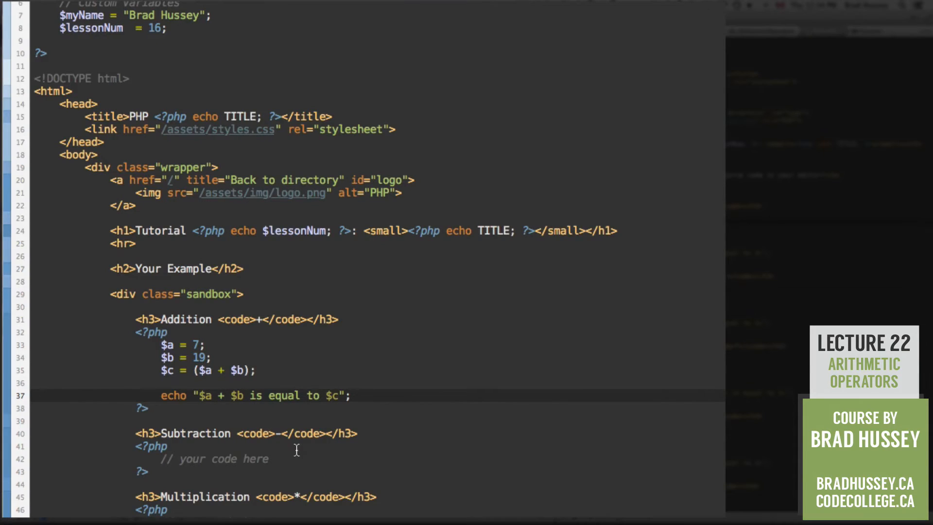
Step: Replace the Subtraction placeholder with $a = 7; $b = 19; $c = ($a - $b)
scroll("down", 3)
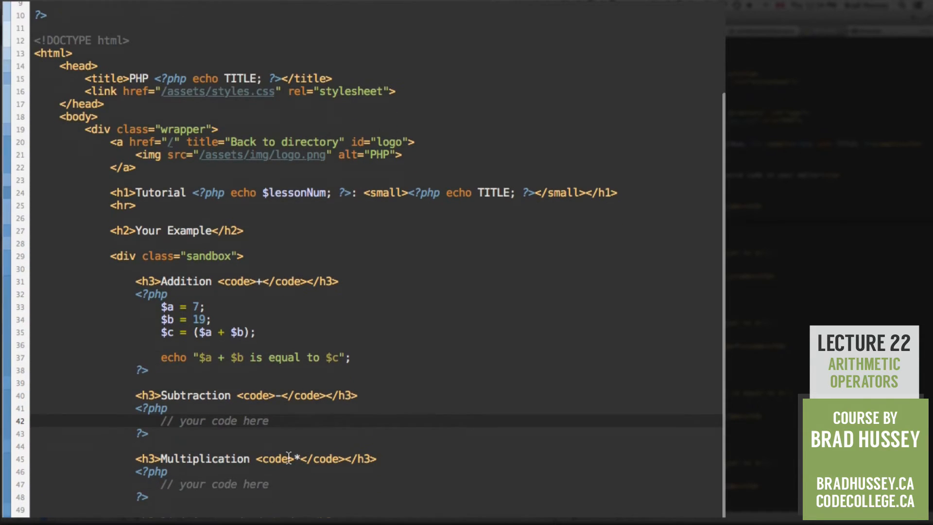
double_click(213, 421)
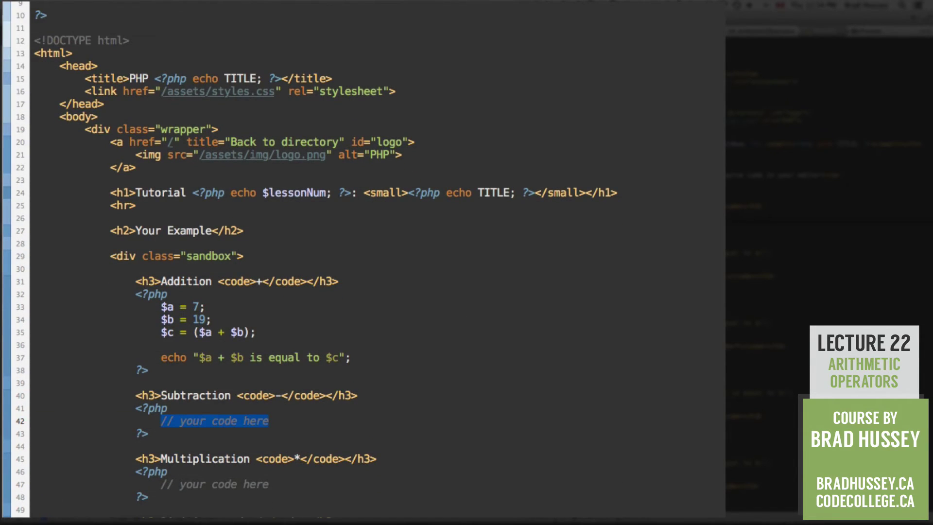
type("$")
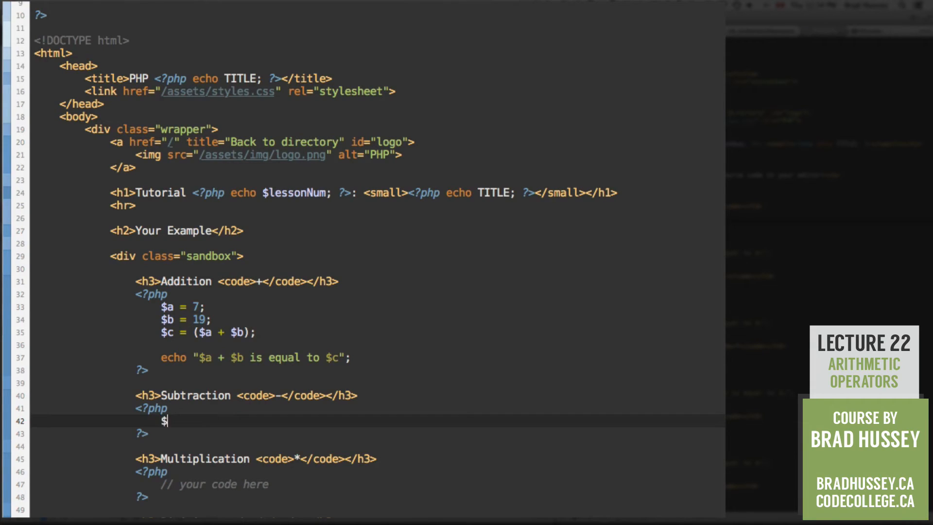
type("a")
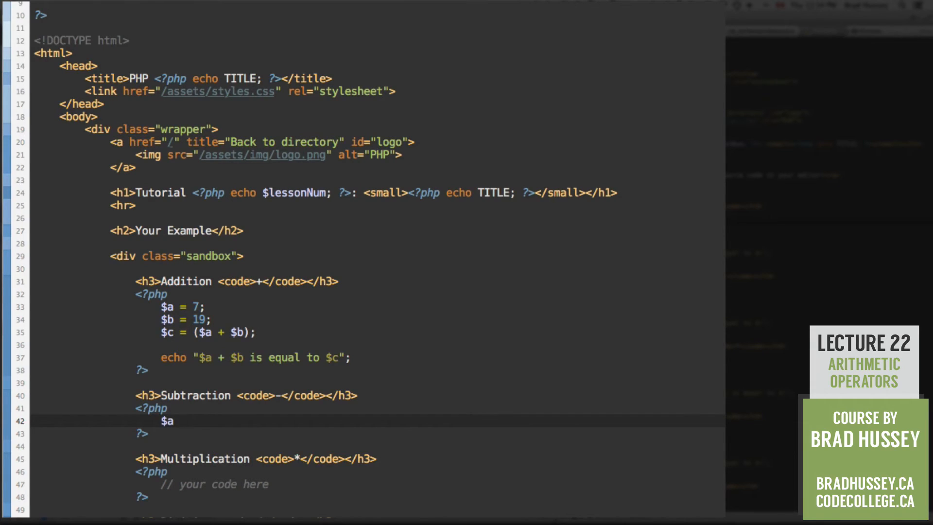
type("= 7;")
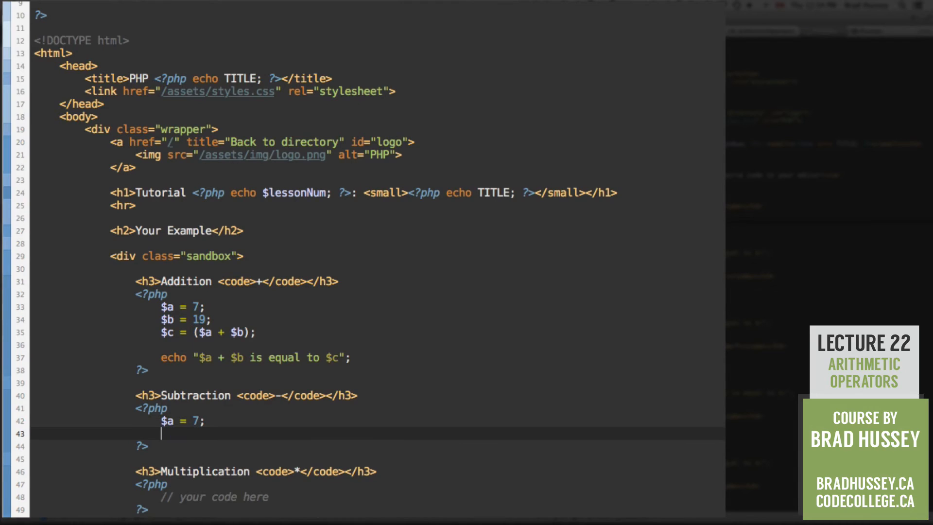
type("$b =")
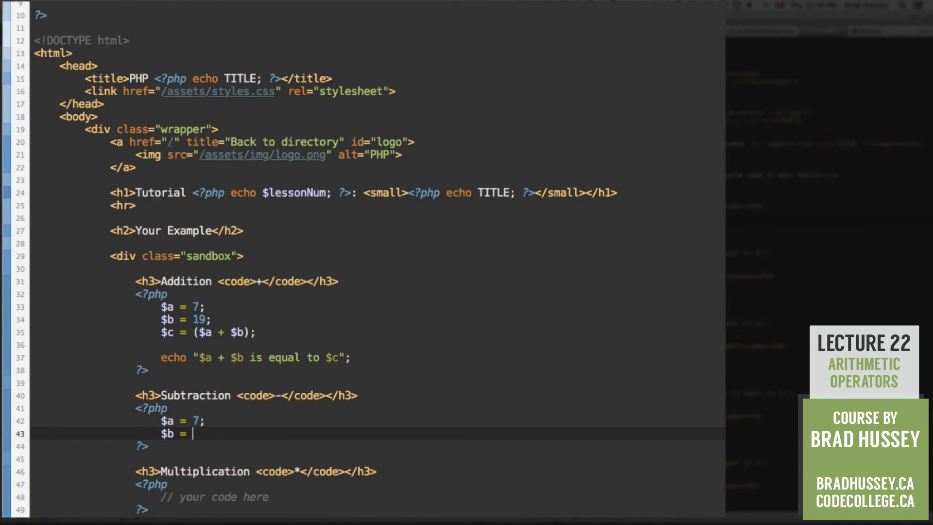
type("1")
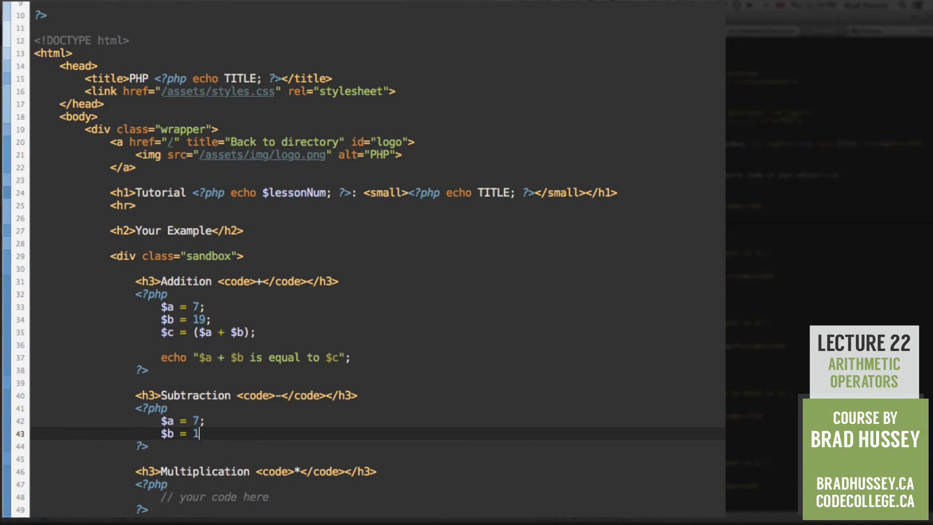
type("9;")
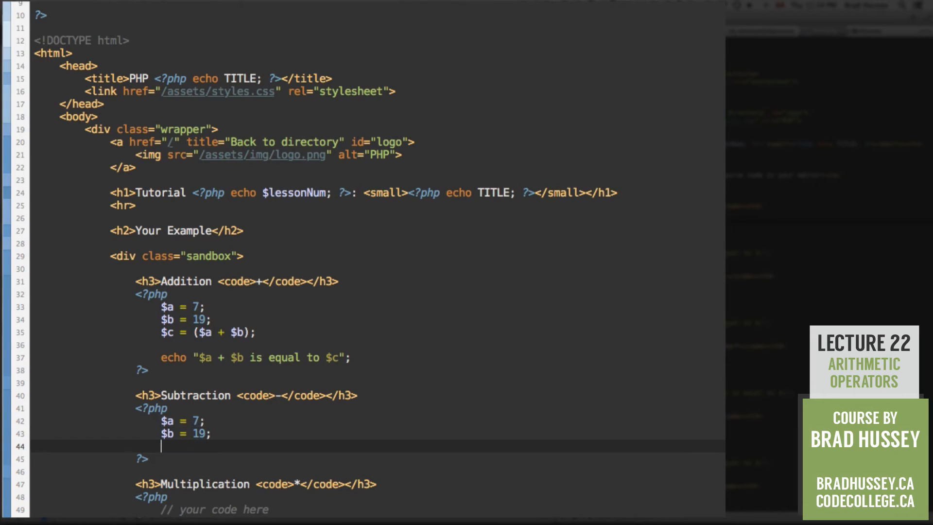
type("$c =")
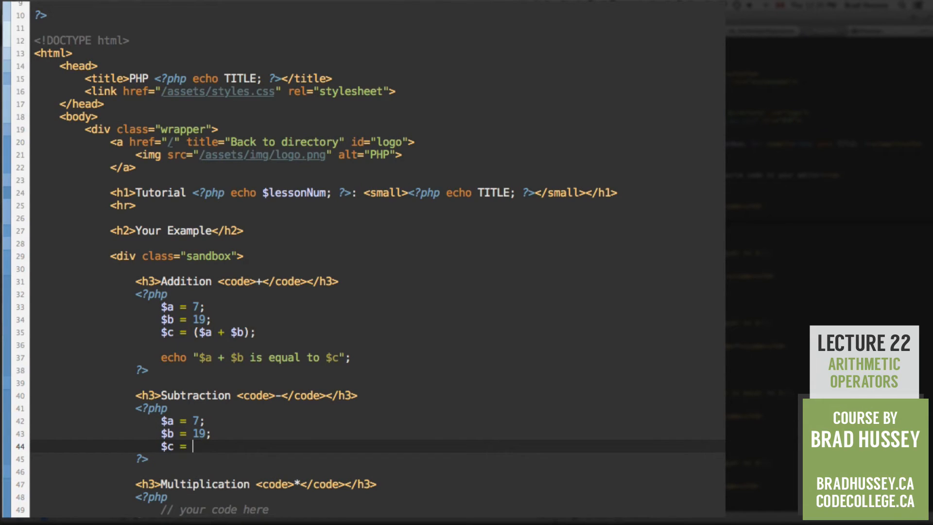
type("($")
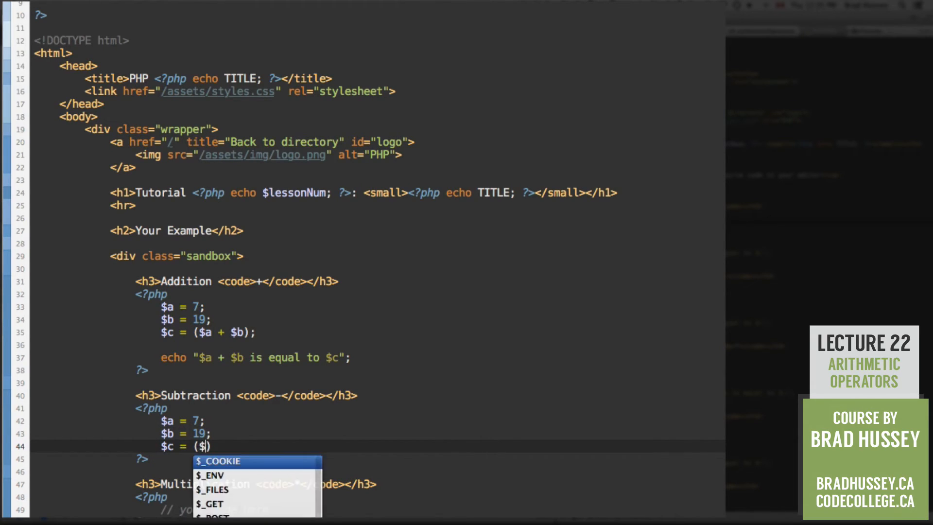
type("a - $b")
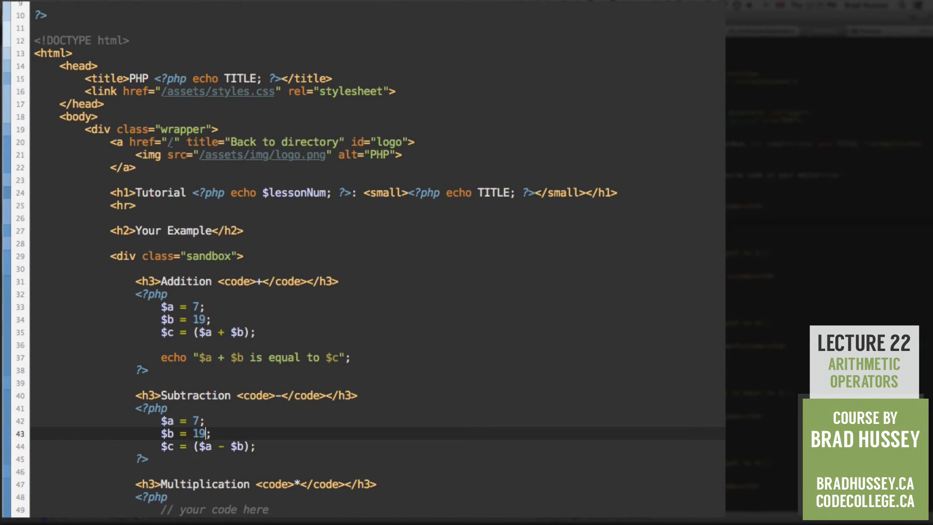
Step: Add echo "$a - $b is equal to $c" to output the subtraction result
left_click(175, 420)
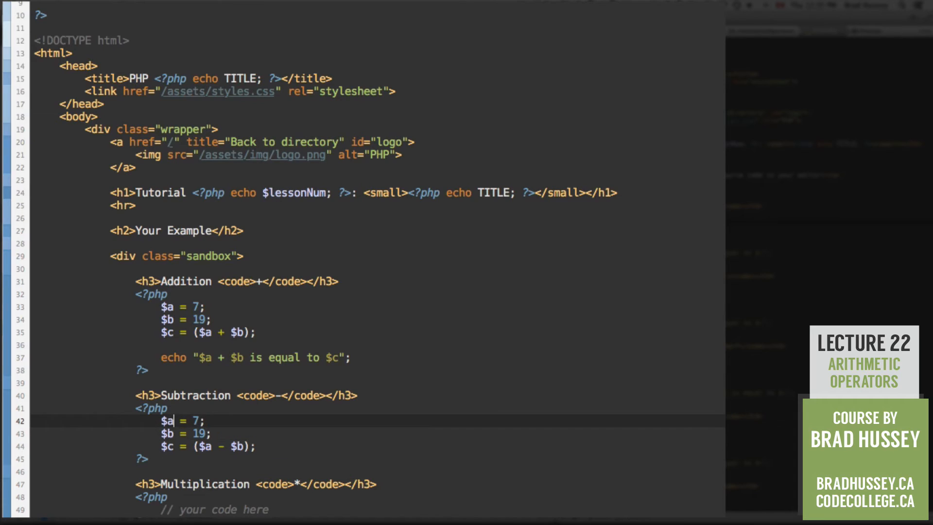
left_click(189, 433)
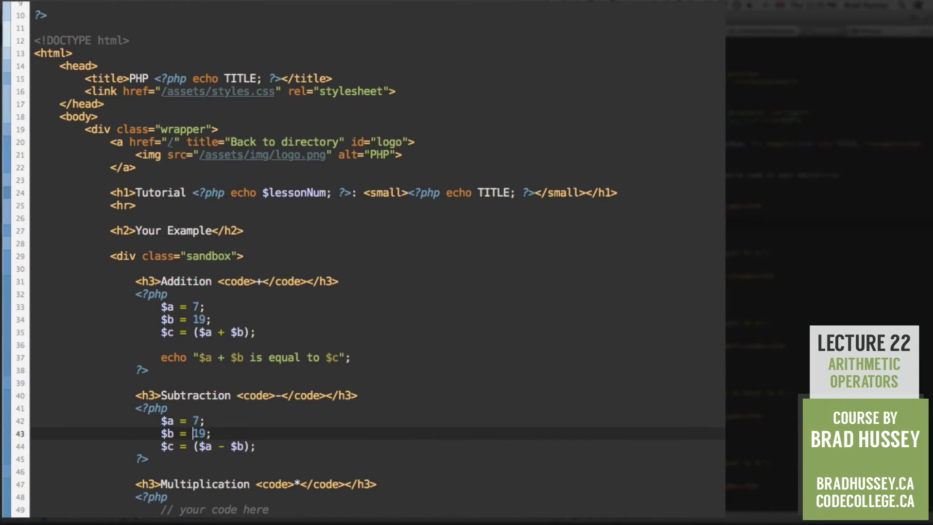
left_click(200, 421)
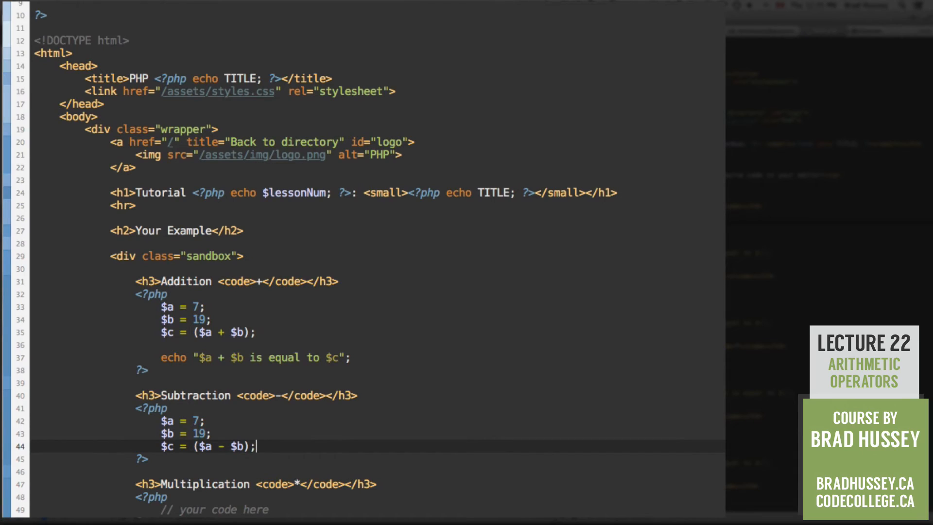
type("echo \"\"")
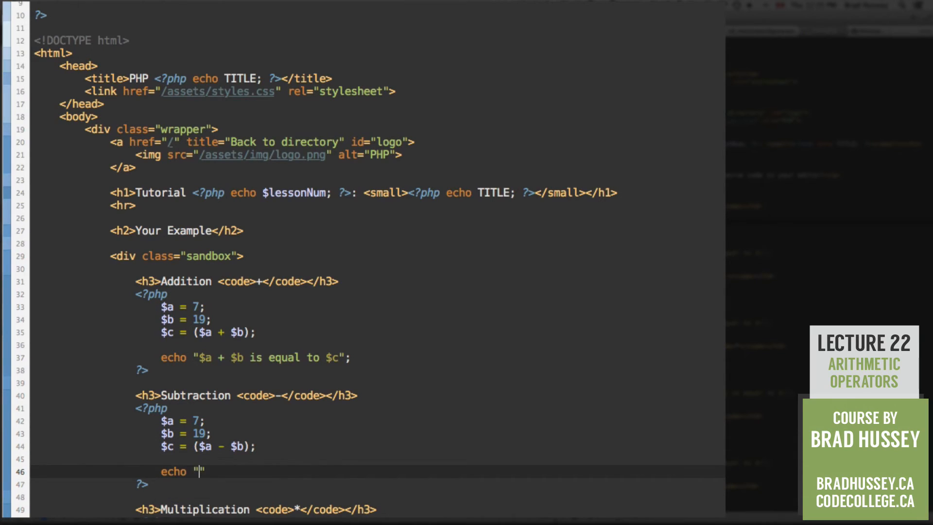
type("$a -")
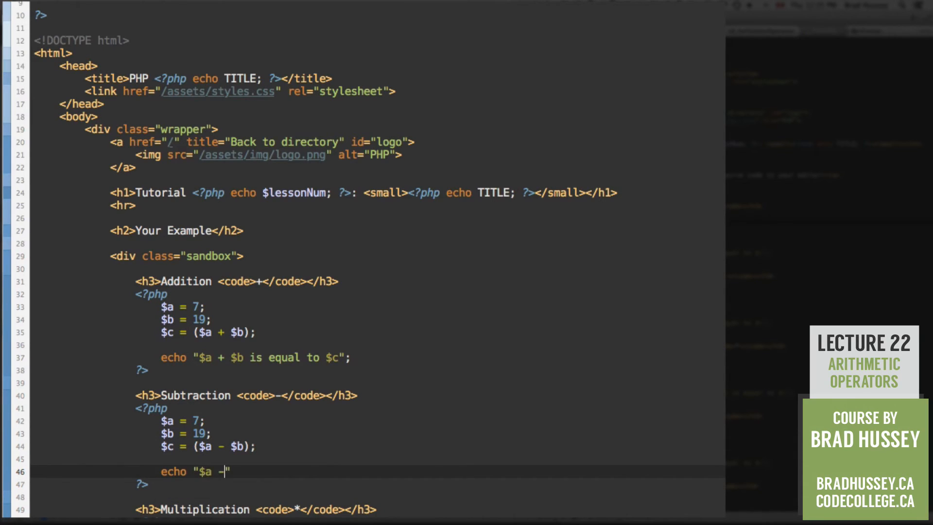
type("$b is e")
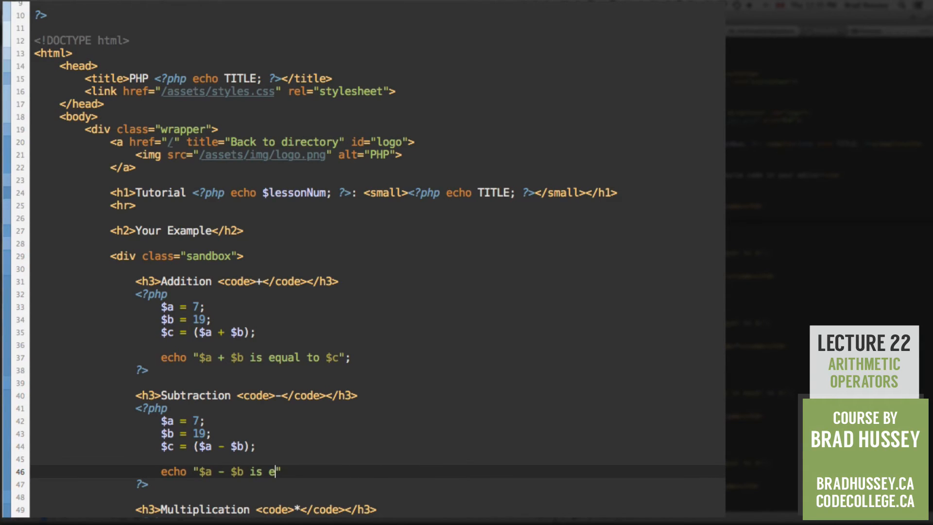
type("qual to $c)")
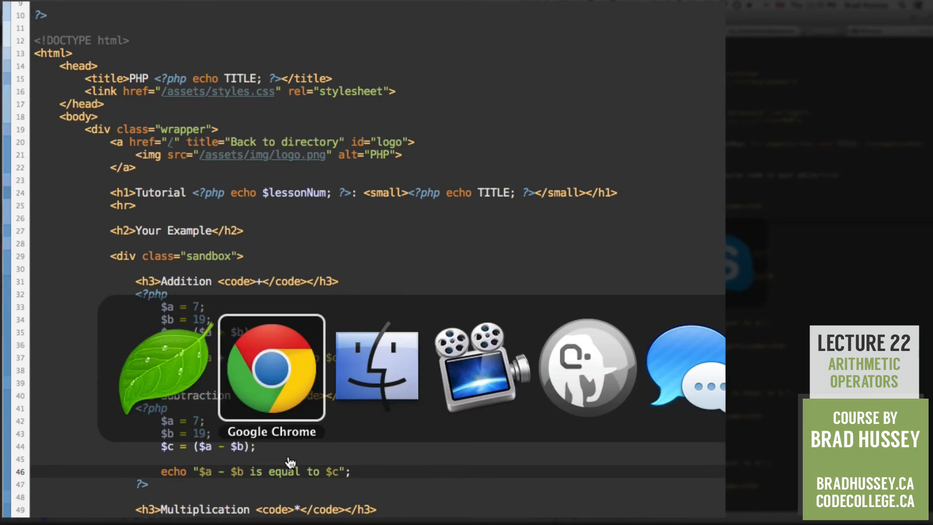
left_click(271, 369)
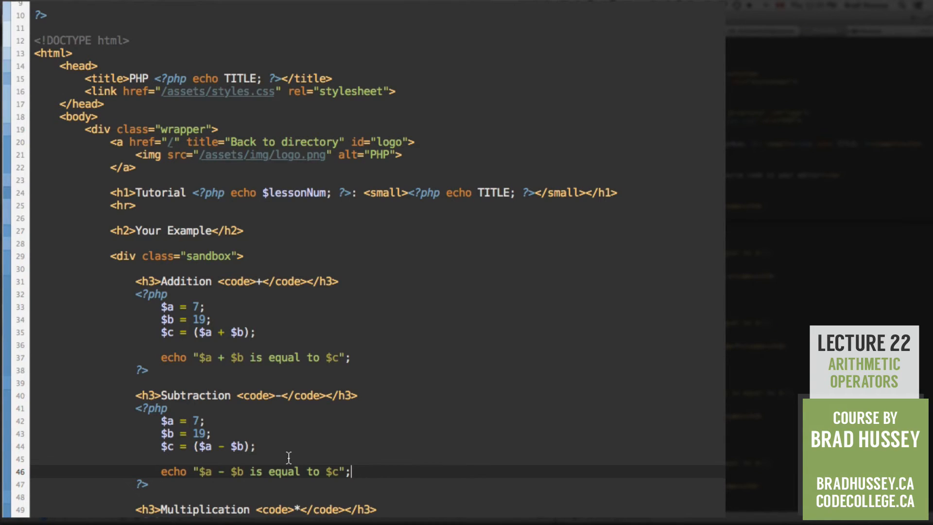
Step: Write $a = 7; $b = 19; $c = ($a * $b); in the Multiplication block
scroll("down", 3)
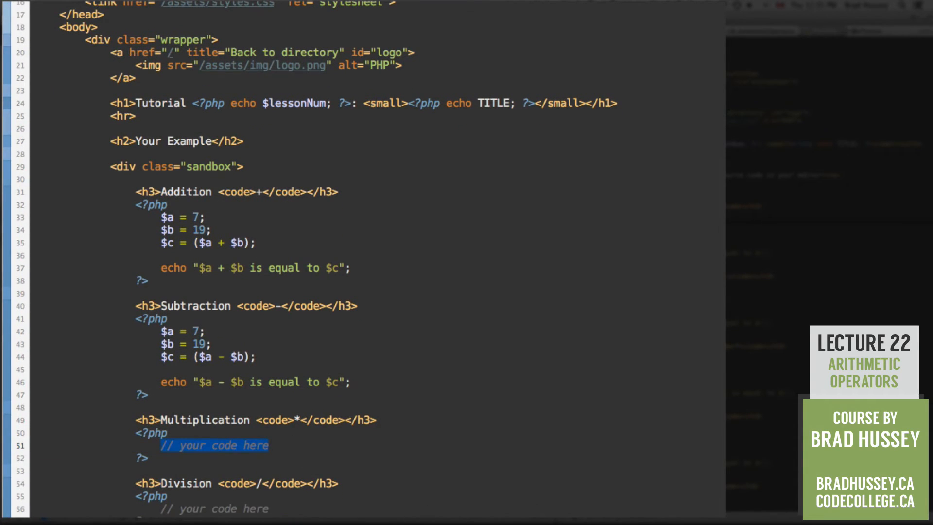
type("$a = 7")
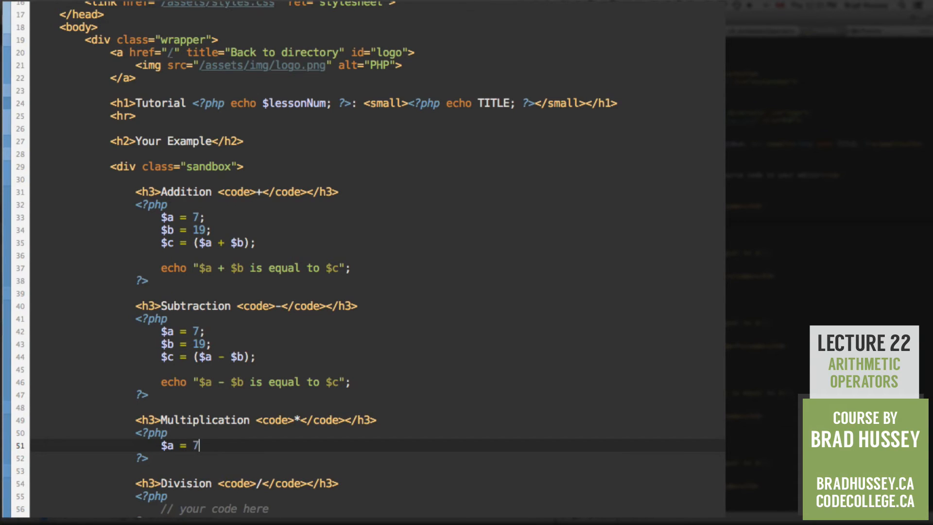
type(";")
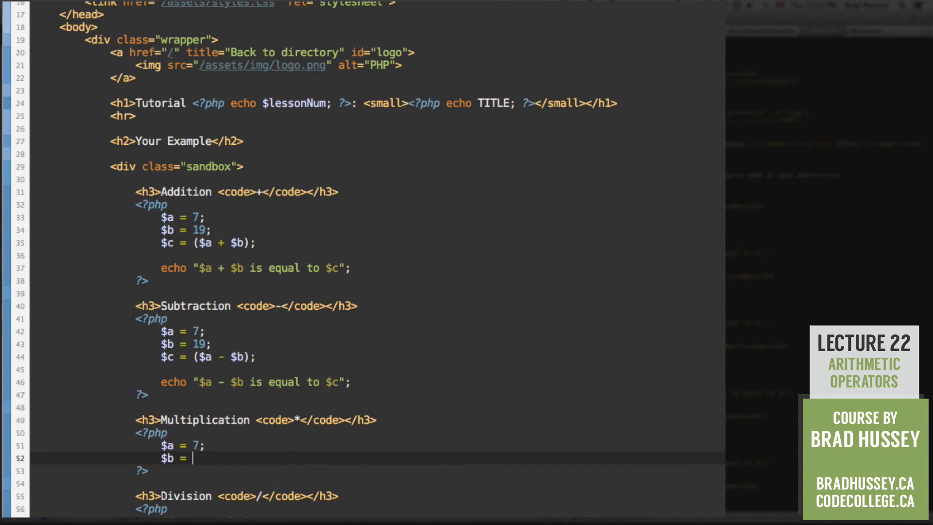
type("19;")
type("$c = (")
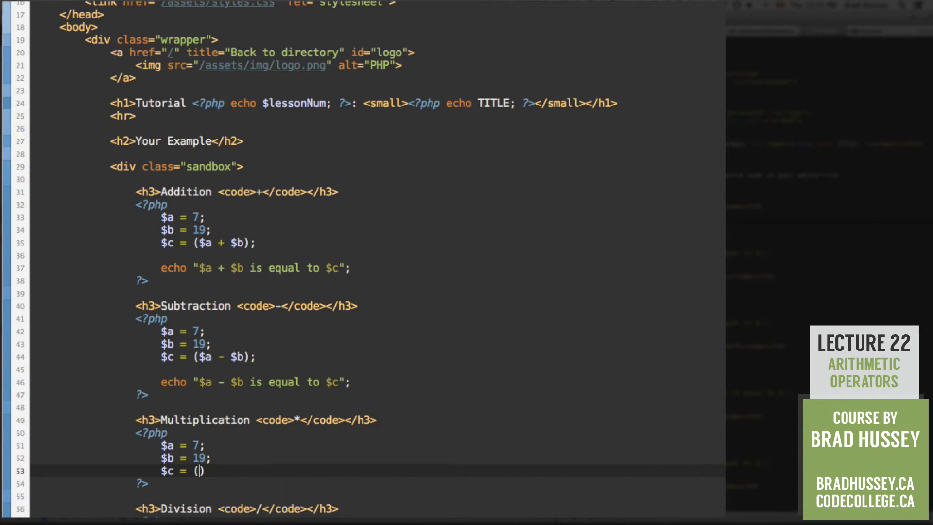
type("$a")
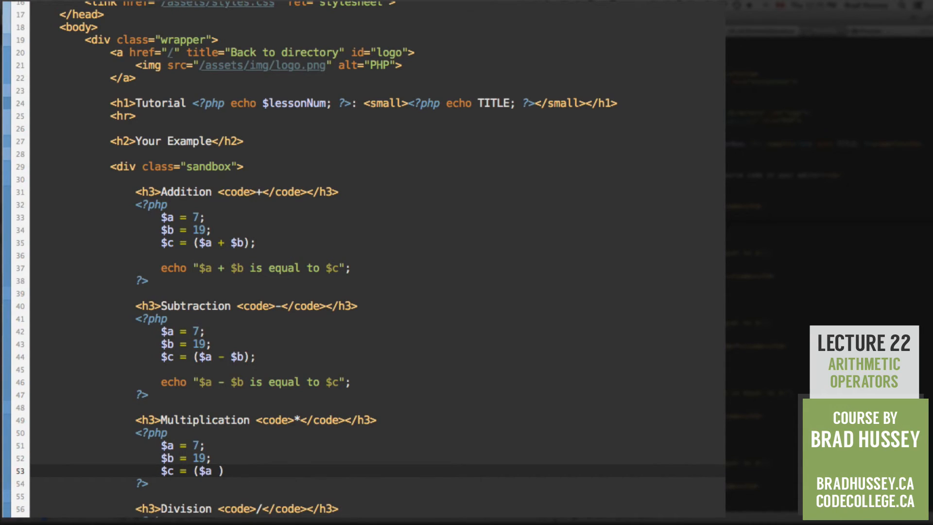
type("* $b")
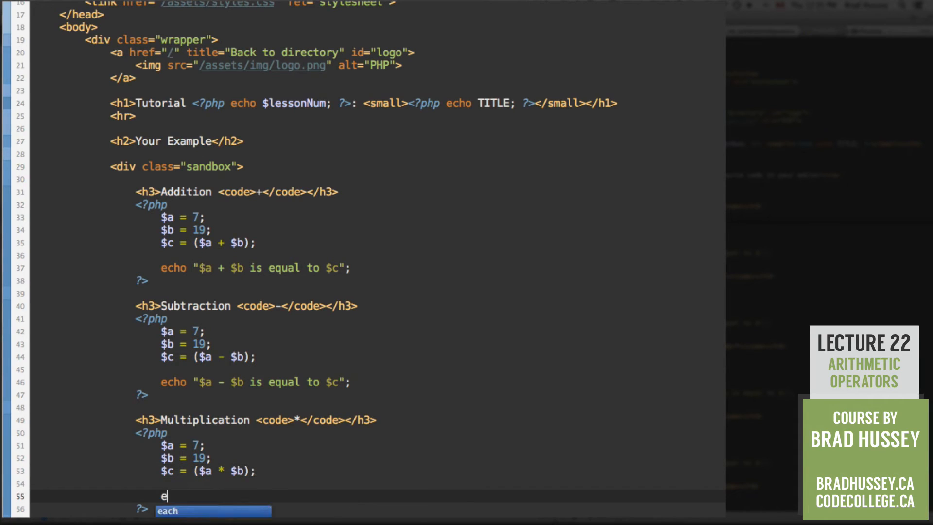
Step: Add echo "$a &times; $b is equal to $c" to output the multiplication result
type("echo \"\"")
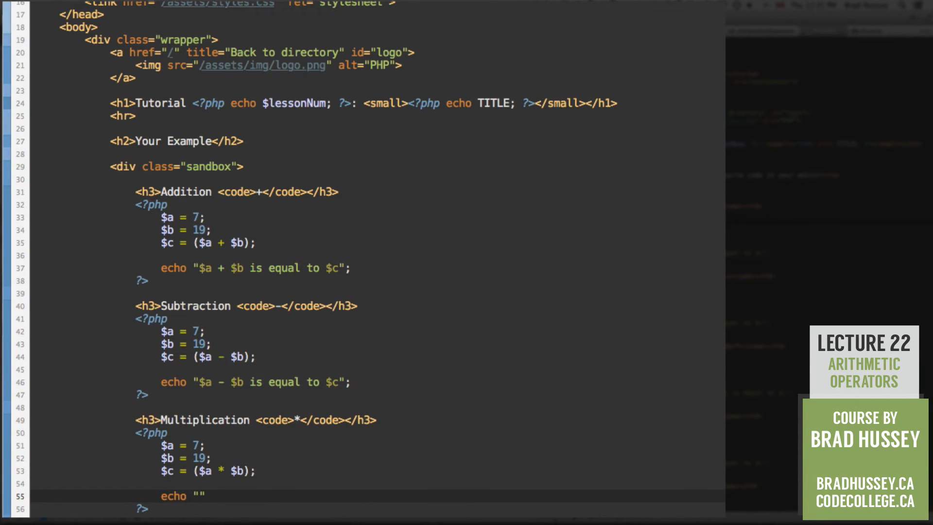
type("$a")
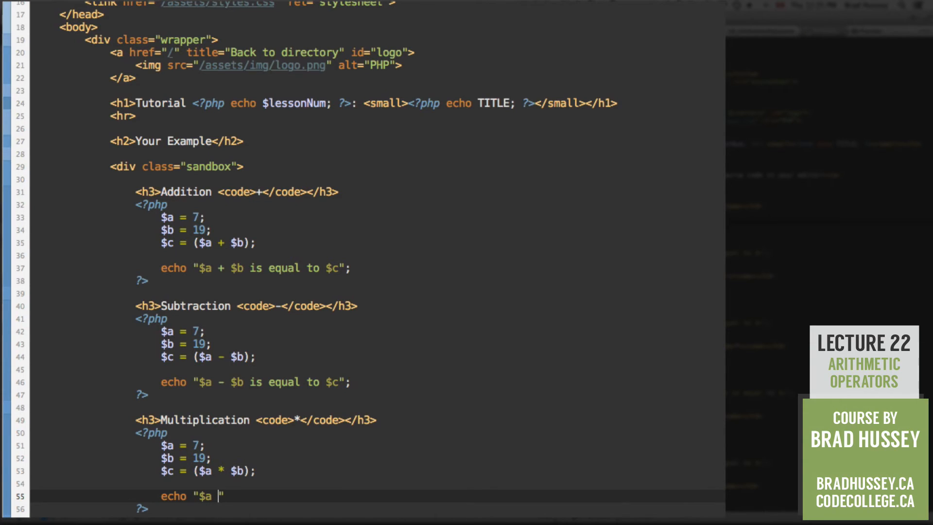
type("$tim")
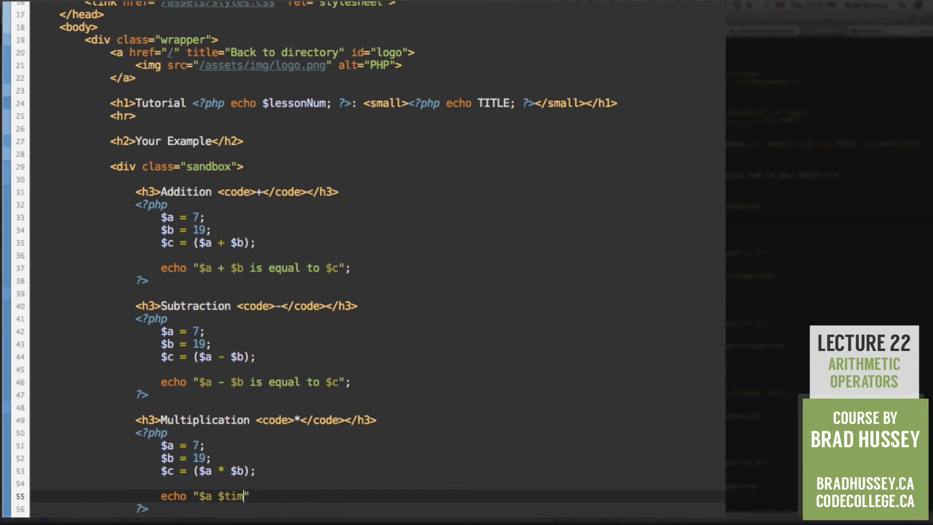
type("es;\"")
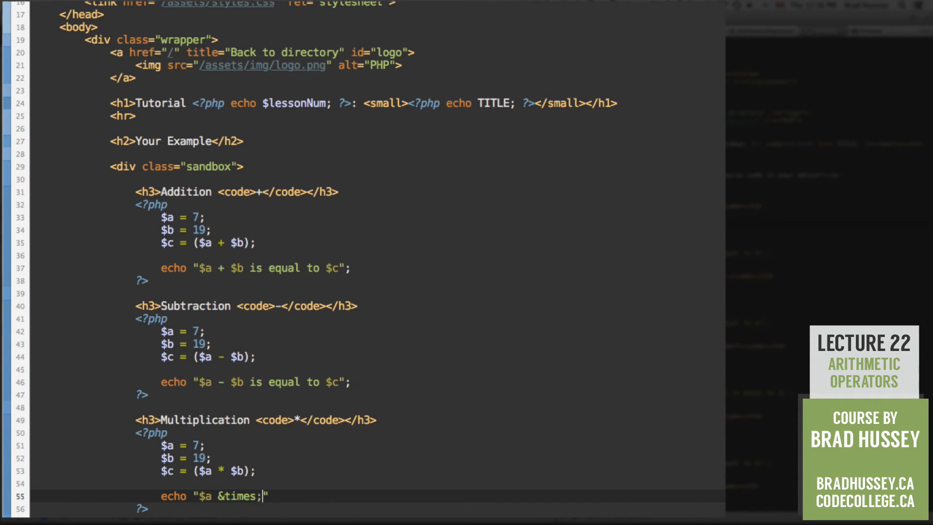
type("%")
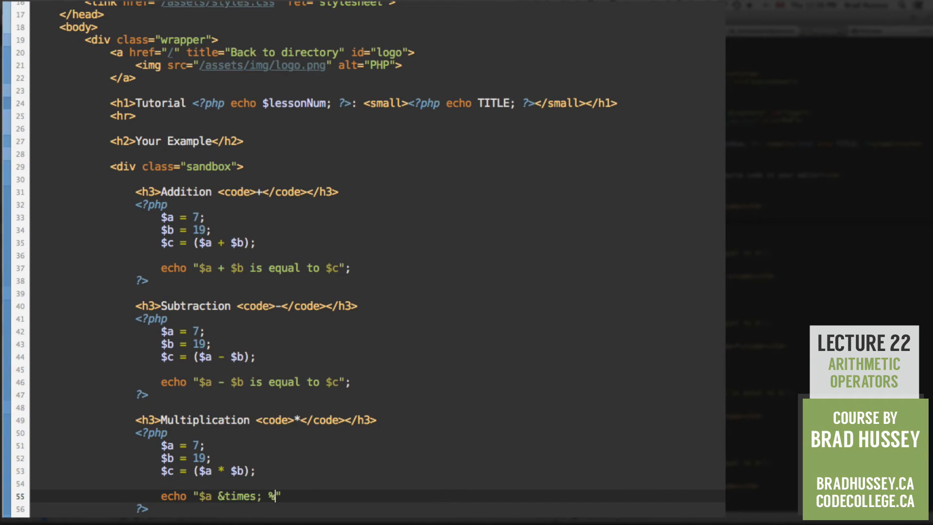
type("$b is equ")
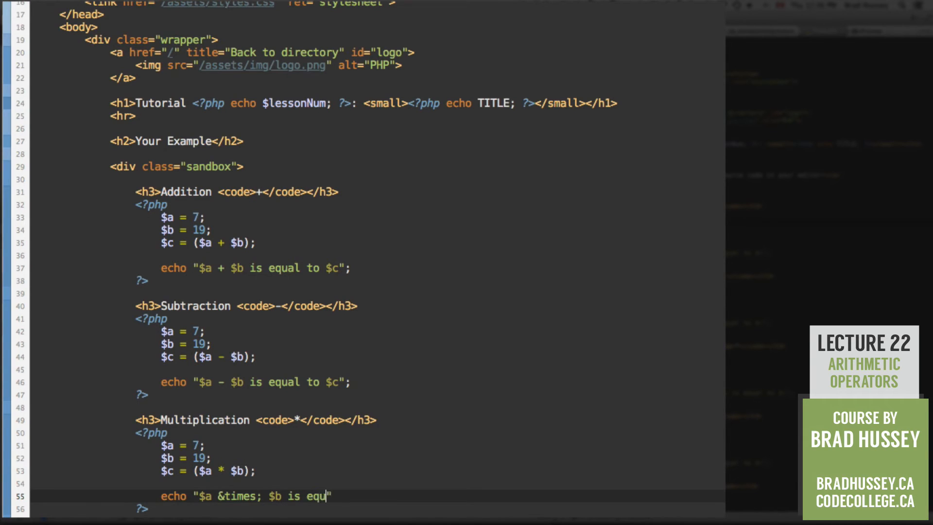
type("al to $c")
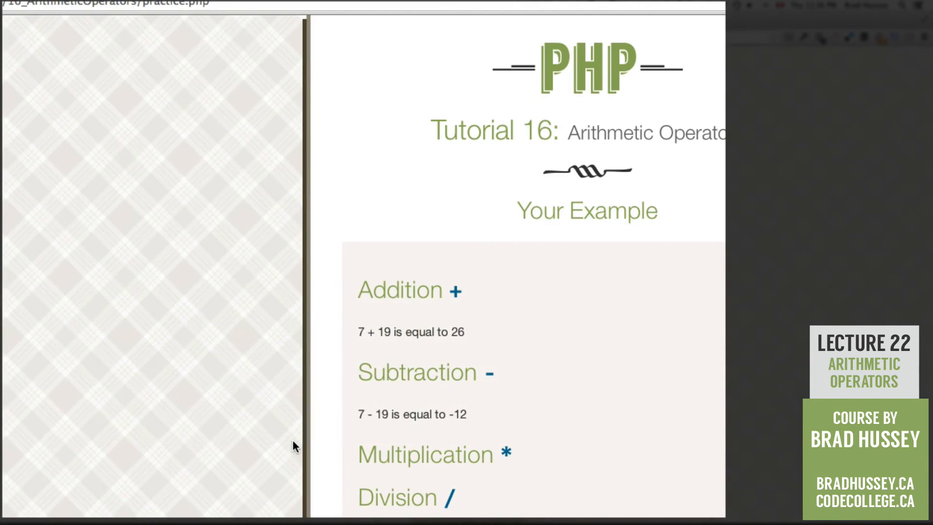
Step: Scroll down the refreshed practice page to view the 26 and -12 results
scroll("down", 3)
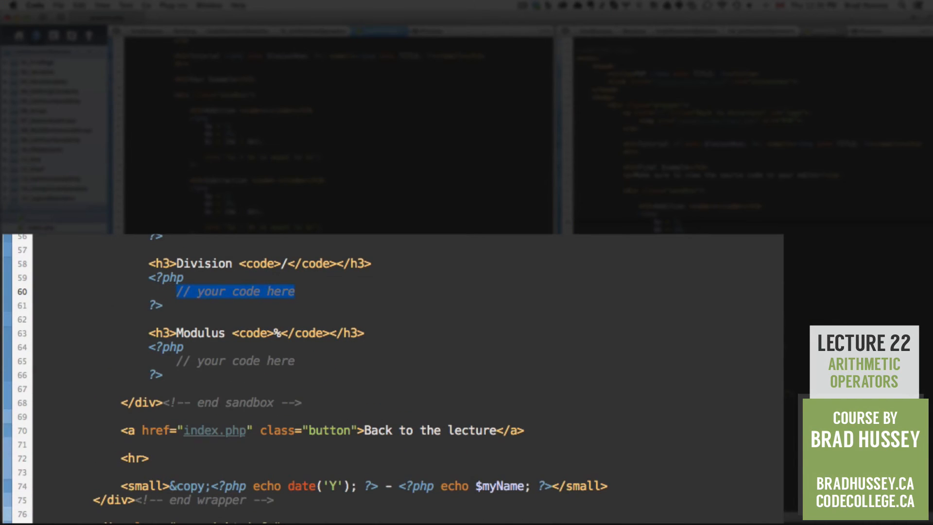
Step: Write $a = 7; $b = 19; $c = ($a / $b); and echo "$a / $b is equal to $c" in the Division block
type("$a")
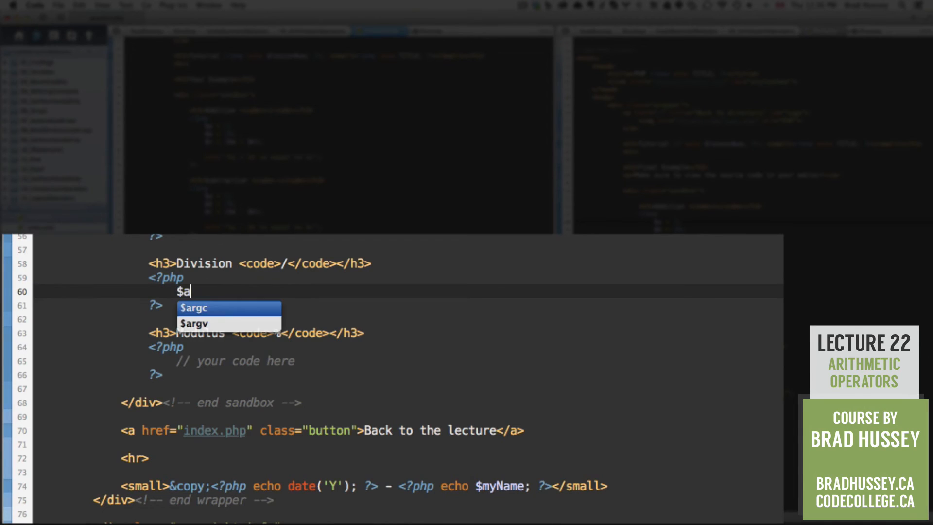
type("= 7;")
type("$c = (")
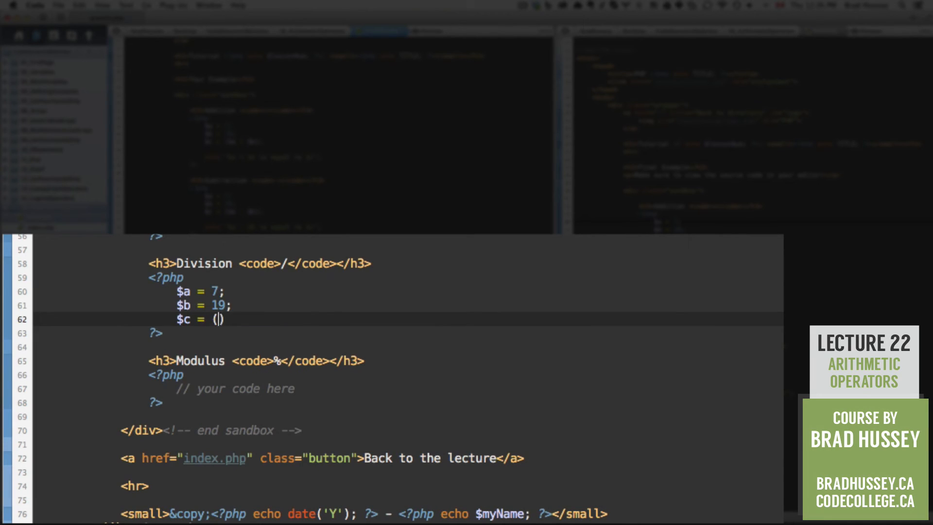
type("$a")
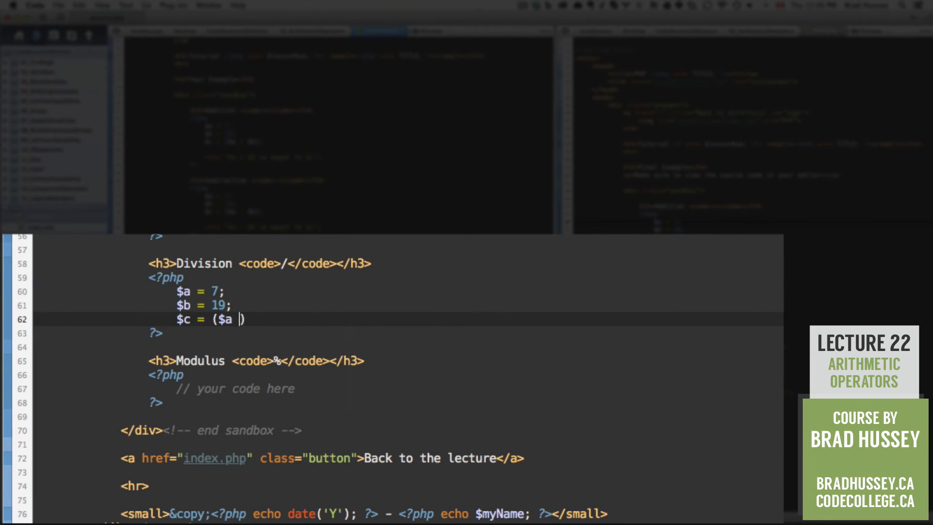
type("/ $b);")
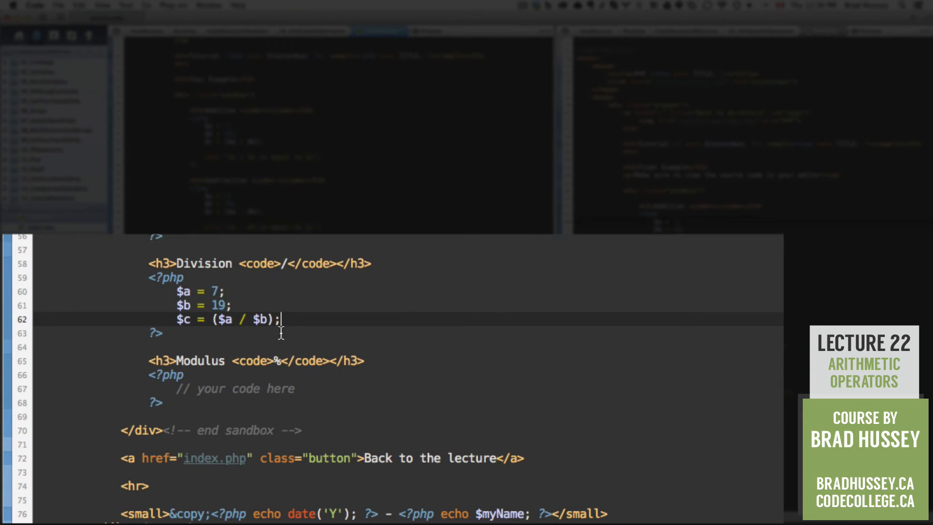
type("echo \"\"")
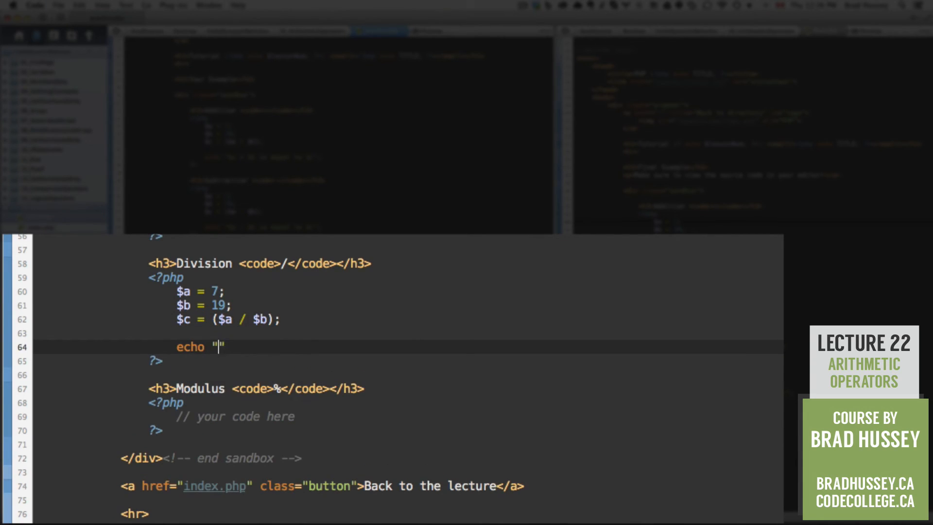
type("$a")
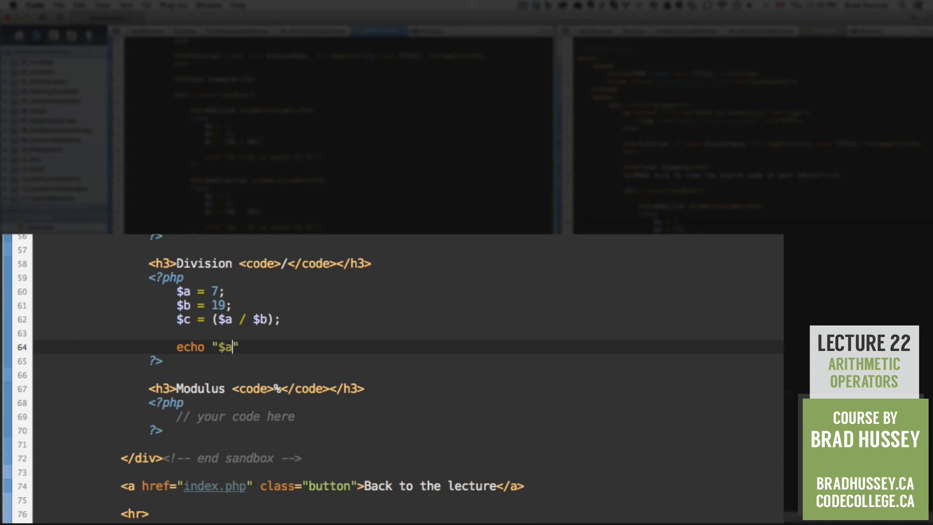
type("/ $b is")
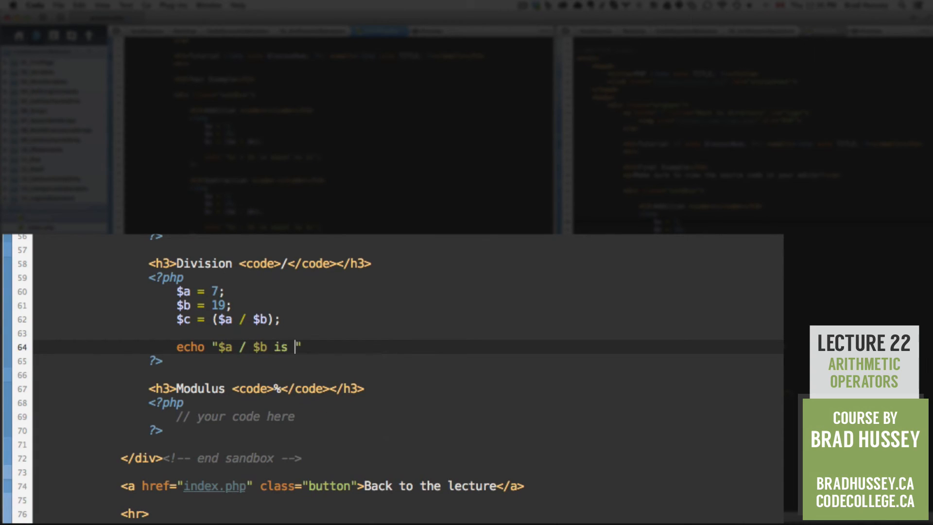
type("equal to $c\";")
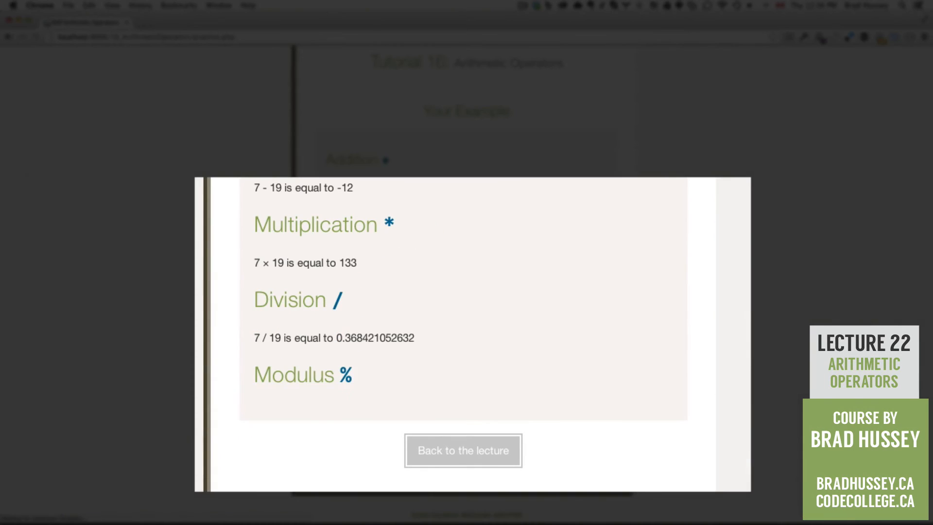
Step: Scroll down to the Division output showing 7 / 19 is equal to 0.368421052632
scroll("down", 3)
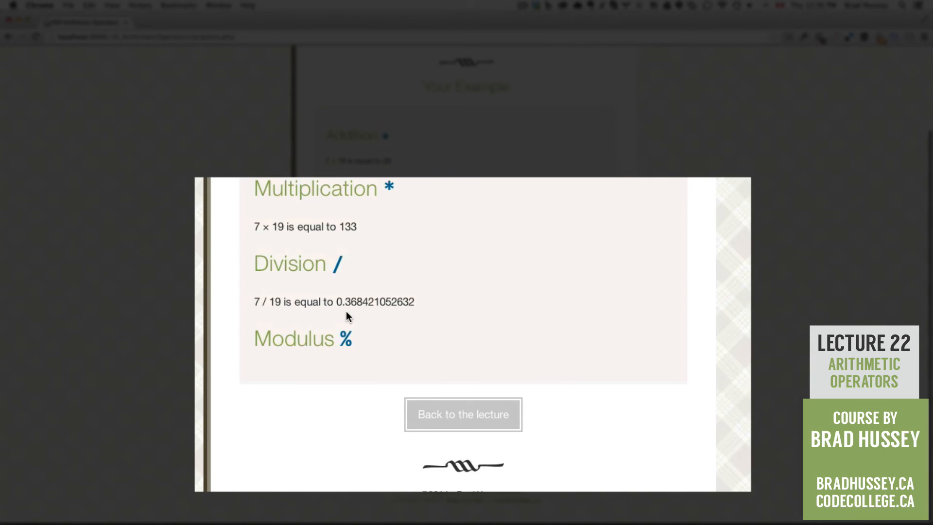
mouse_move(423, 314)
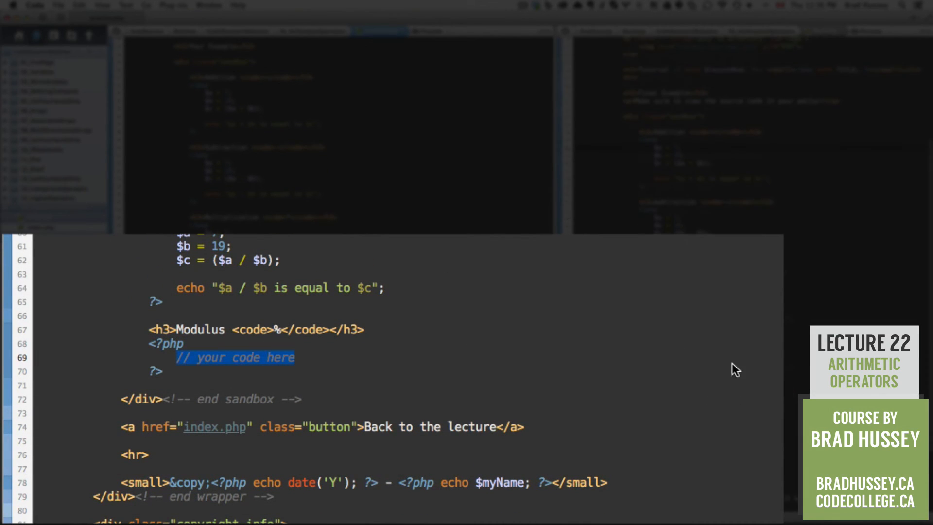
Step: Write the Modulus assignments $a = 7; $b = 19; $c = ($a % $b);
type("$a =")
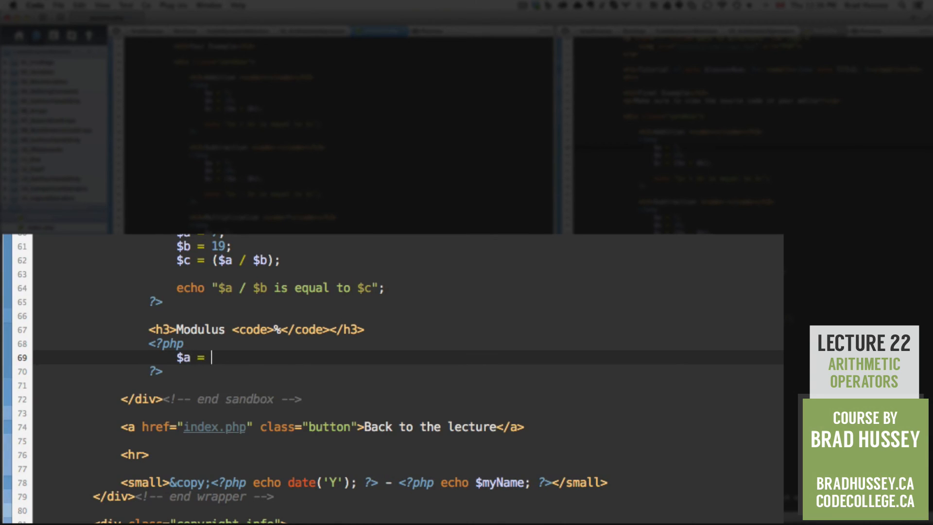
type("7;")
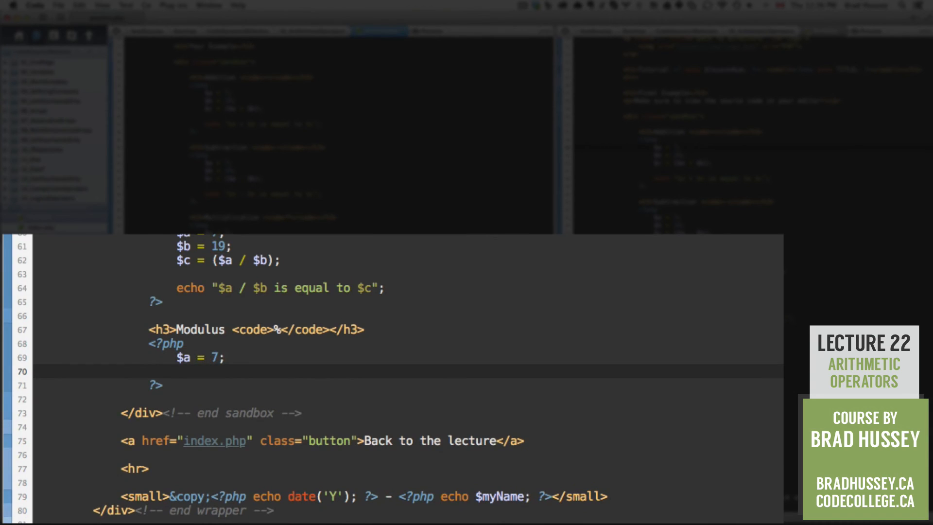
type("$b = 1")
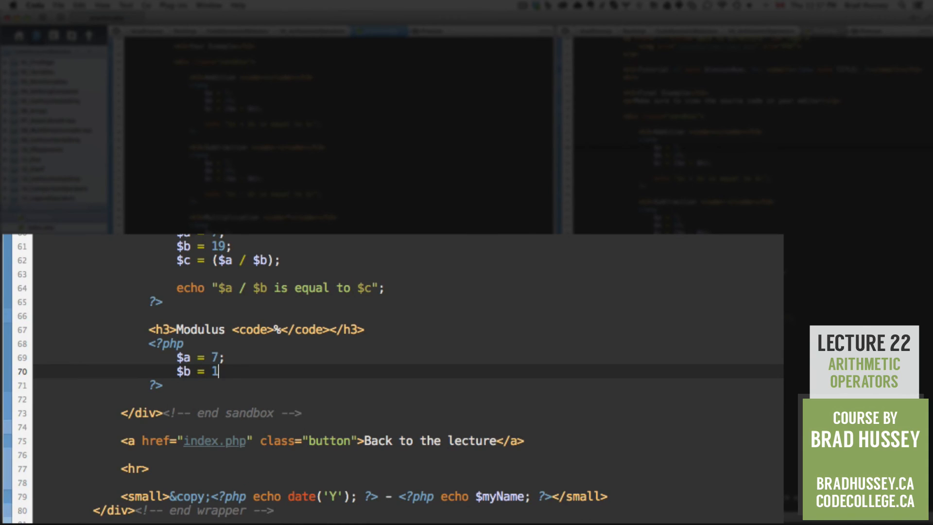
type("9;")
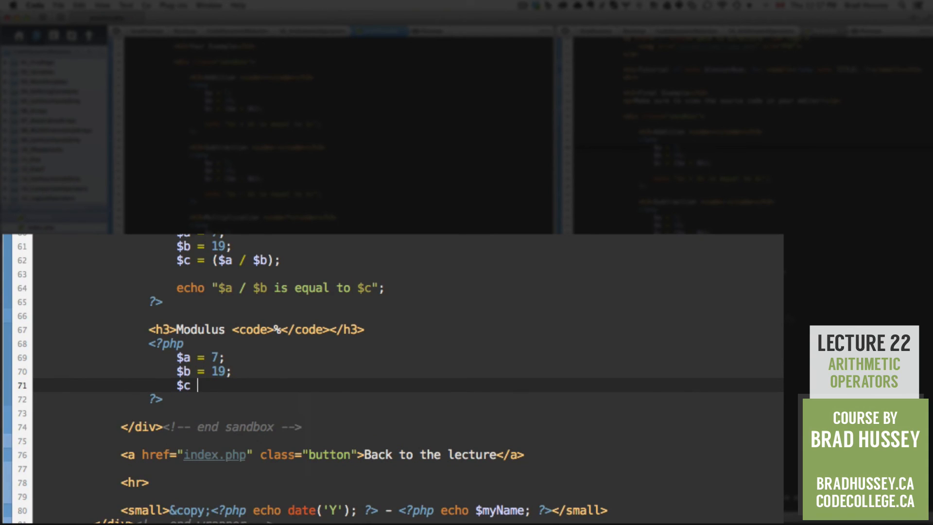
type("= ()")
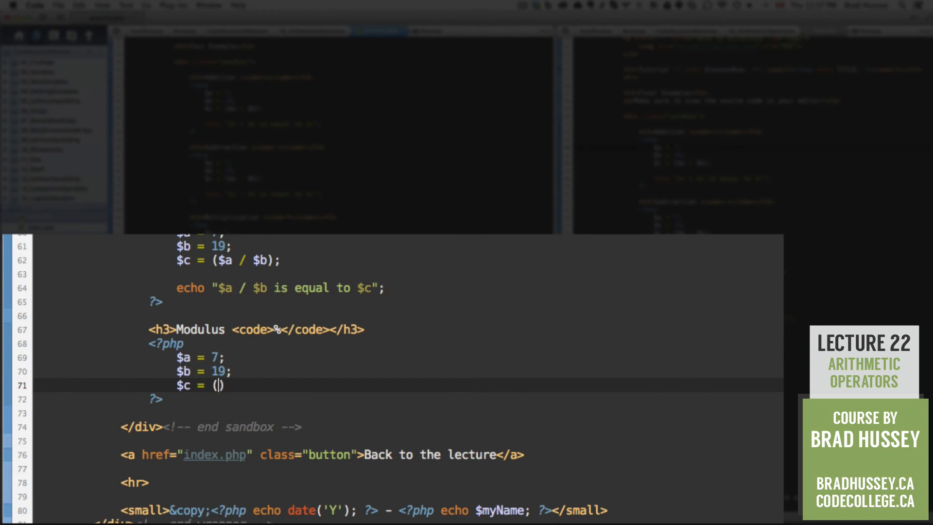
type("$")
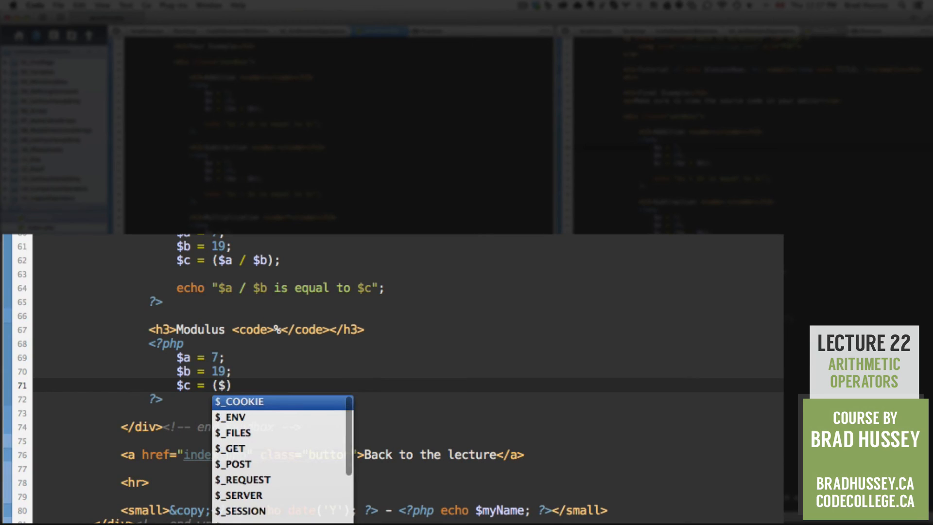
type("$a")
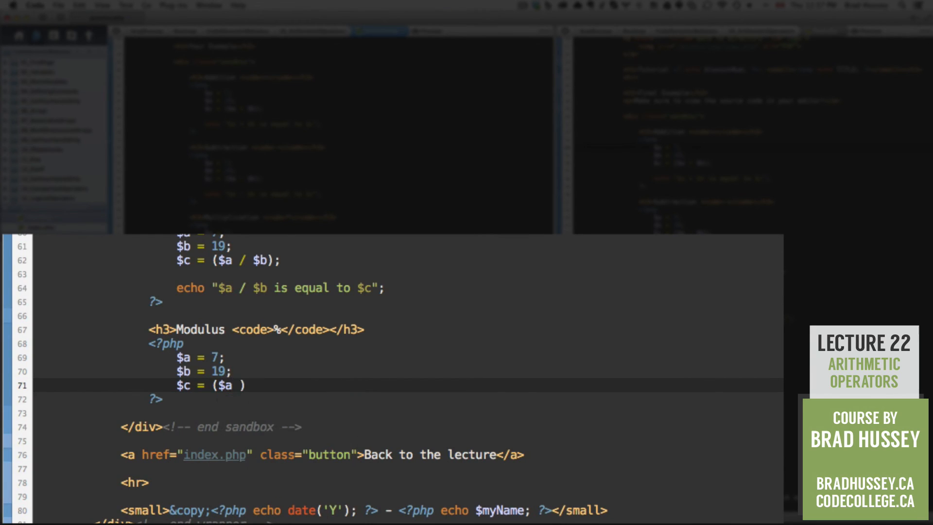
type("%")
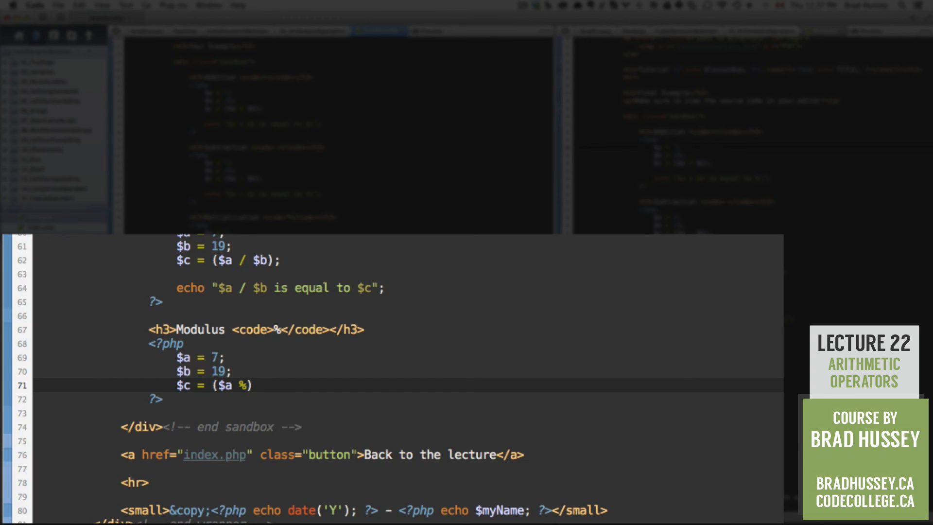
type("$b")
type("echo")
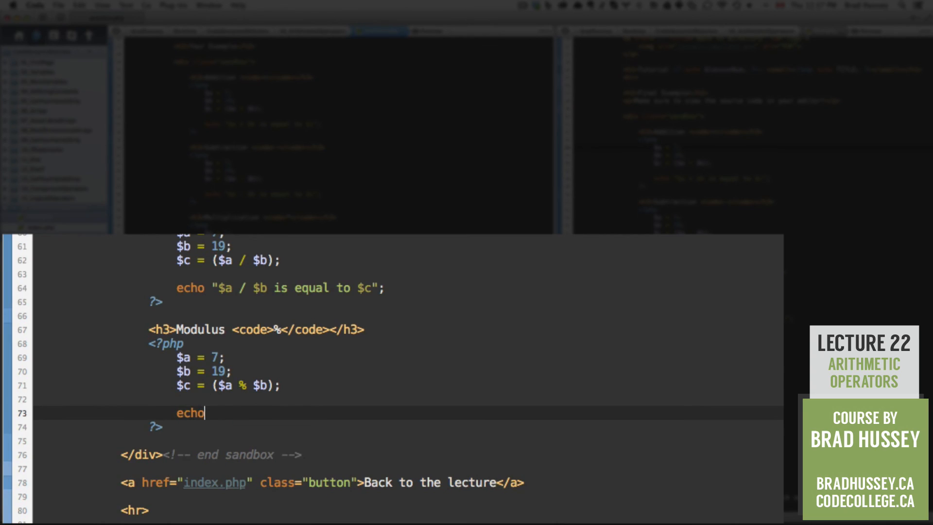
Step: Add echo "$a % $b is equal to $c"; to print the modulus sentence
type("\"$a\"")
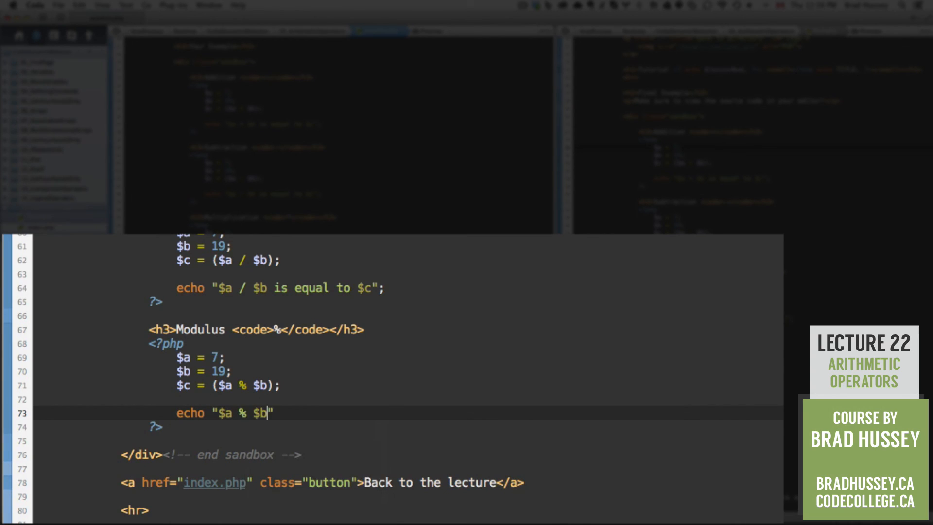
type("is equal to")
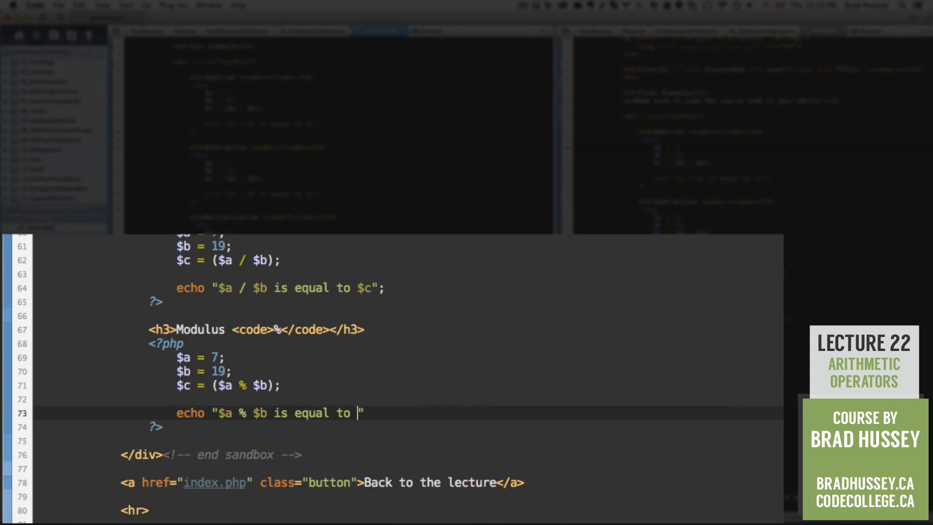
type("$c\";")
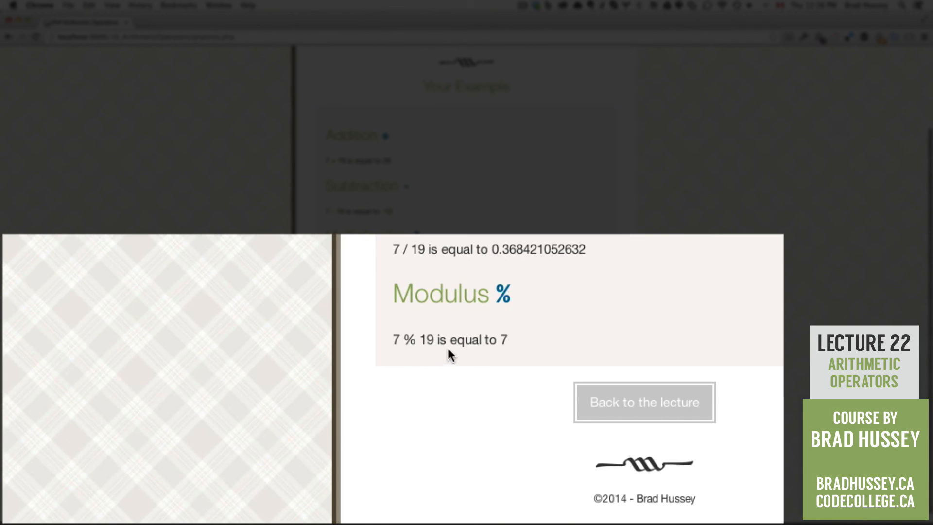
mouse_move(499, 348)
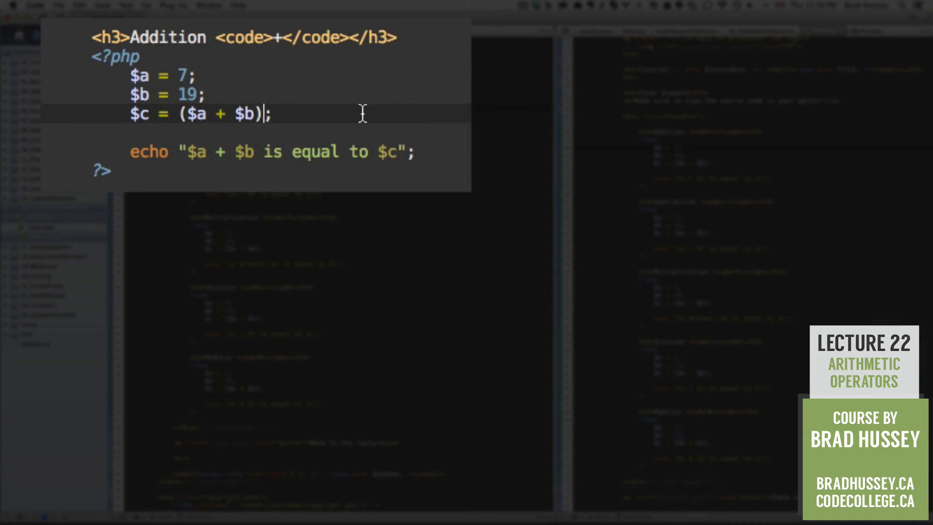
mouse_move(427, 117)
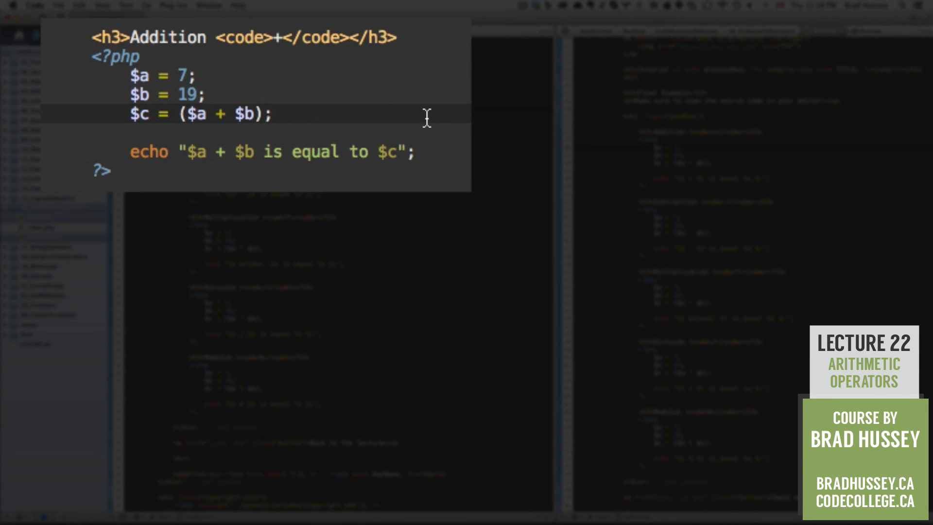
Step: Extend the Addition line to $c = ($a + $b) / ($b % to start a combined expression
type("/")
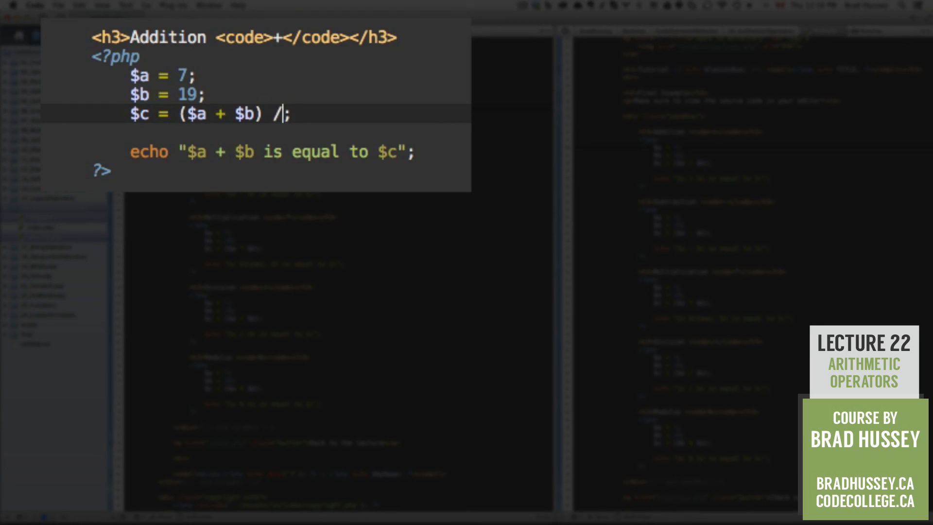
type("($b")
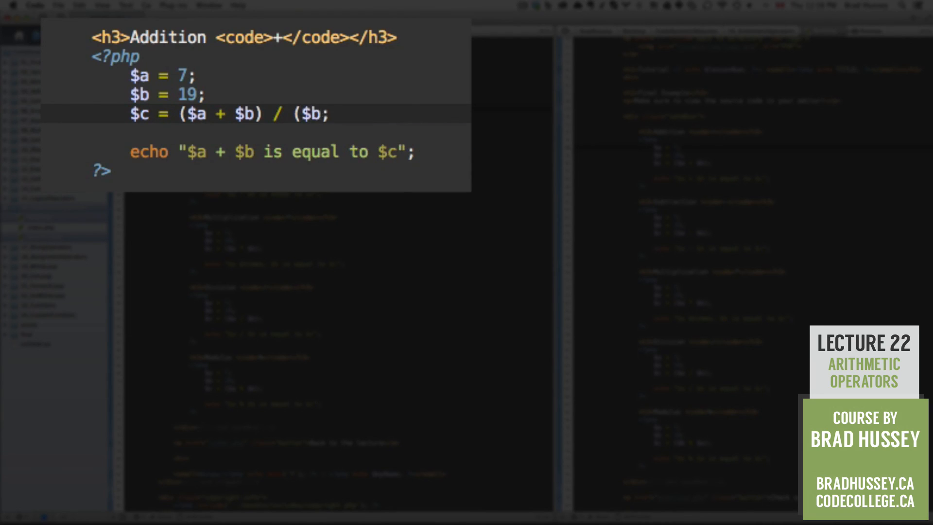
type("%")
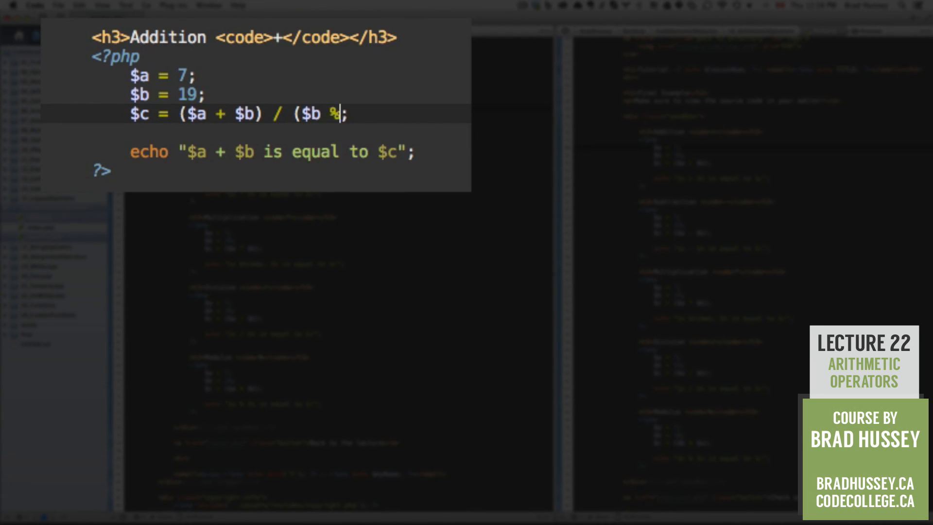